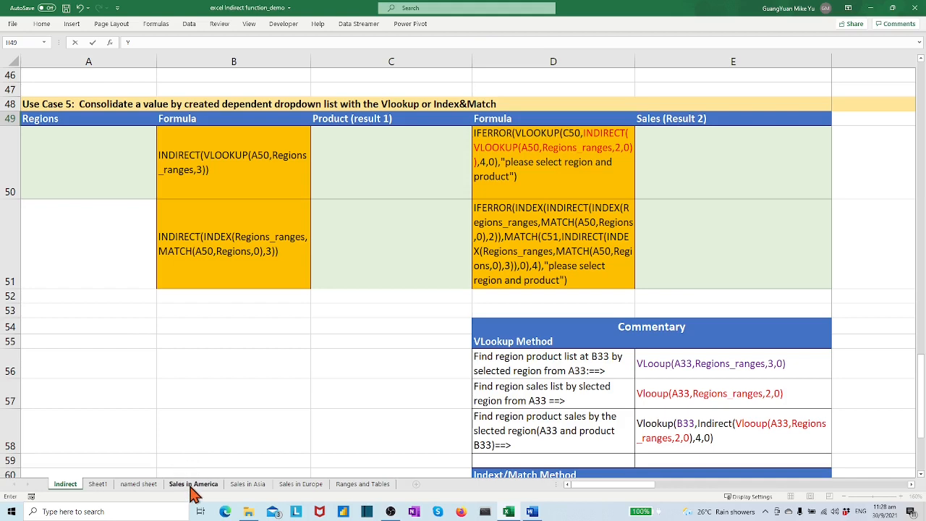
{"action": "mouse_move", "coordinate": [302, 498]}
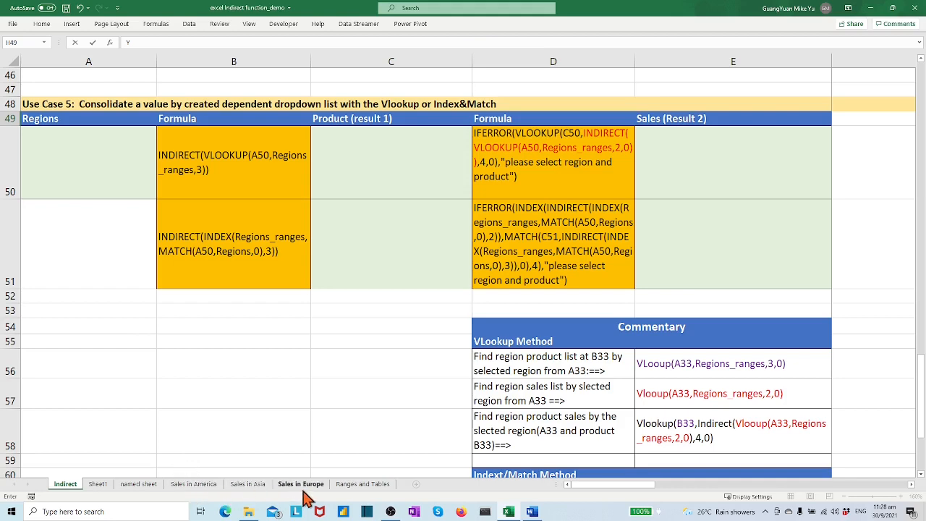
- Review the Sales in America, Asia and Europe sheets, returning to Sales in America
{"action": "left_click", "coordinate": [188, 484]}
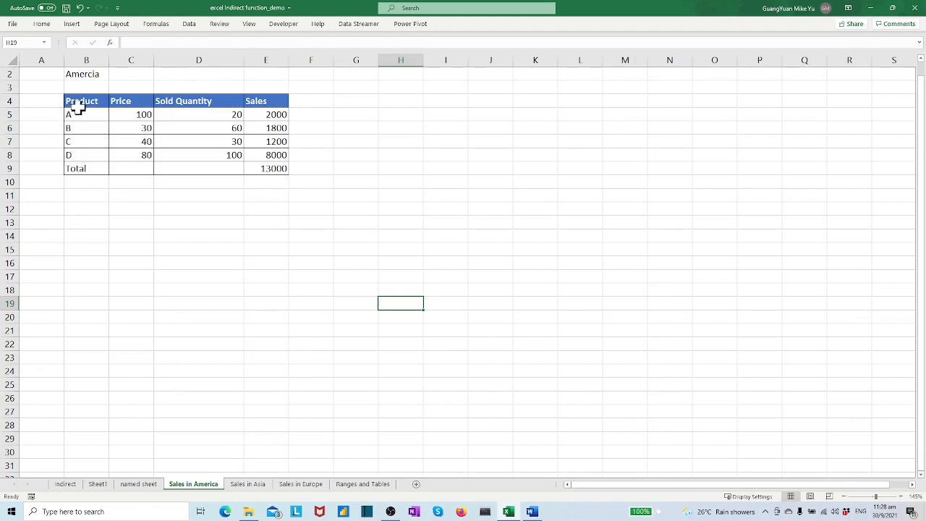
{"action": "mouse_move", "coordinate": [241, 113]}
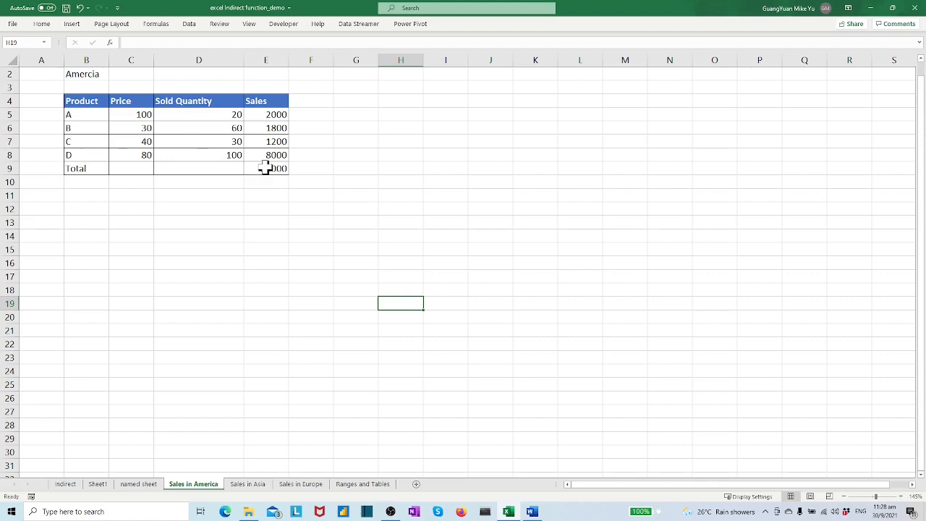
{"action": "left_click", "coordinate": [247, 483]}
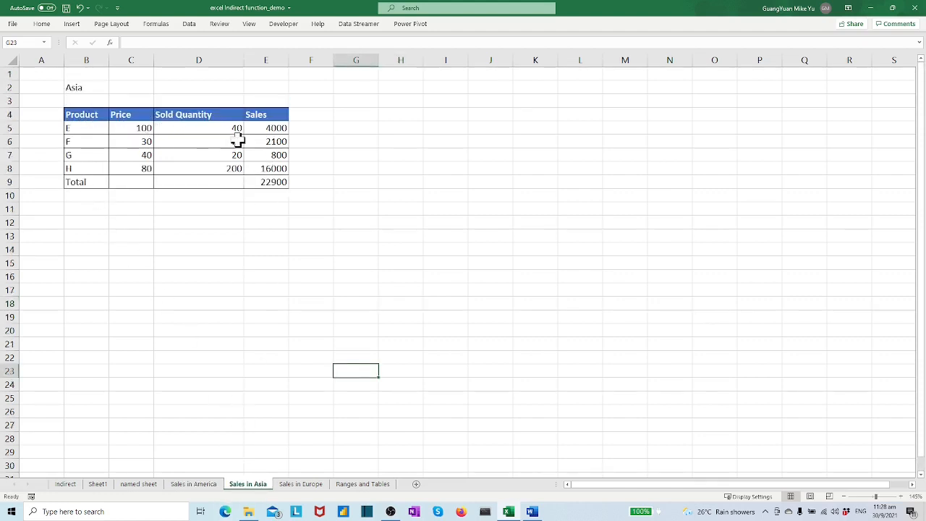
{"action": "left_click", "coordinate": [301, 483]}
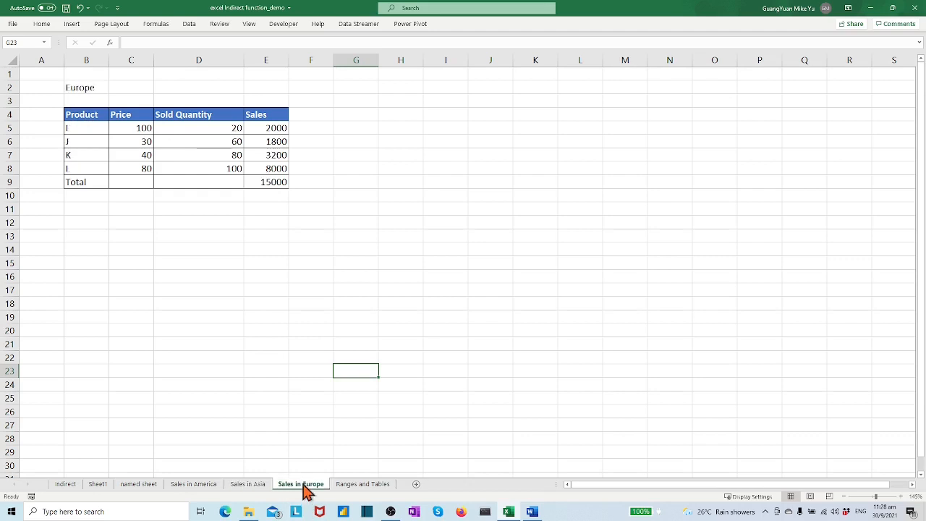
{"action": "left_click", "coordinate": [194, 483]}
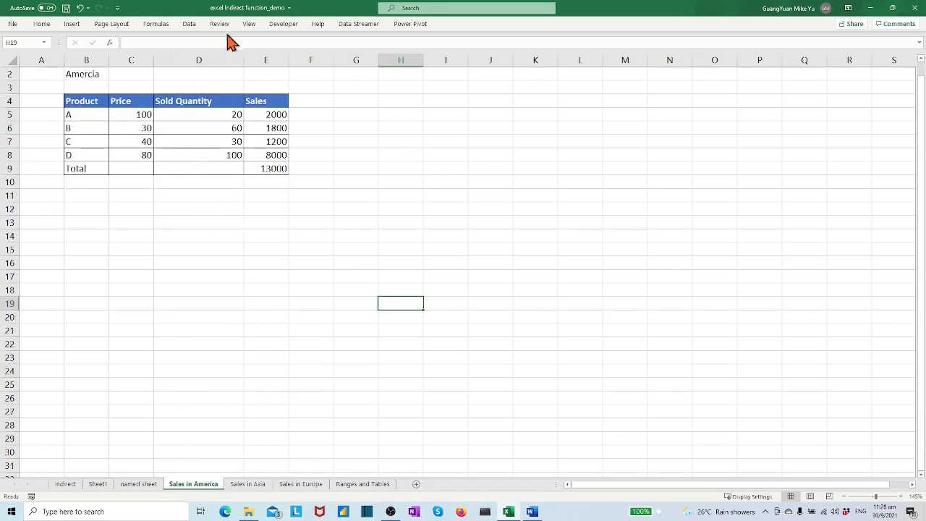
- Inspect the Sales_in_America and Sales_in_Asia named ranges in Name Manager, then close it
{"action": "left_click", "coordinate": [157, 23]}
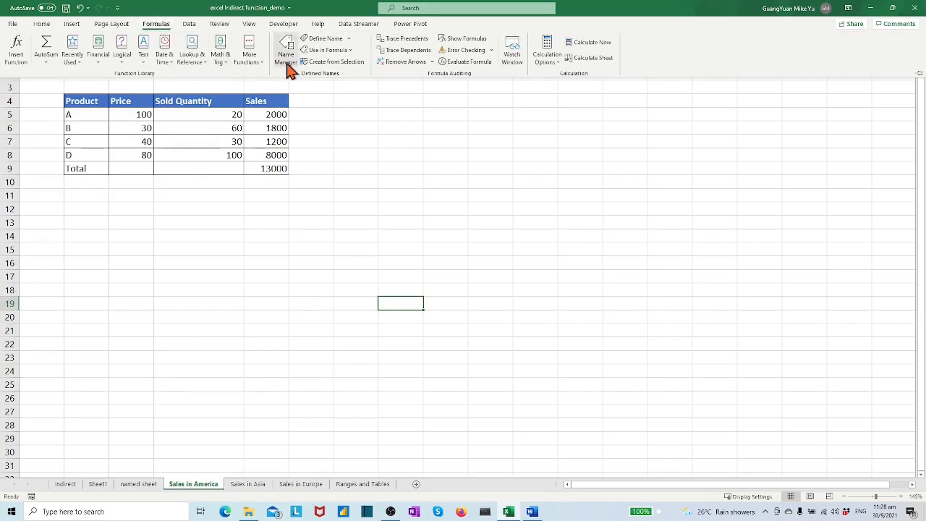
{"action": "left_click", "coordinate": [286, 51]}
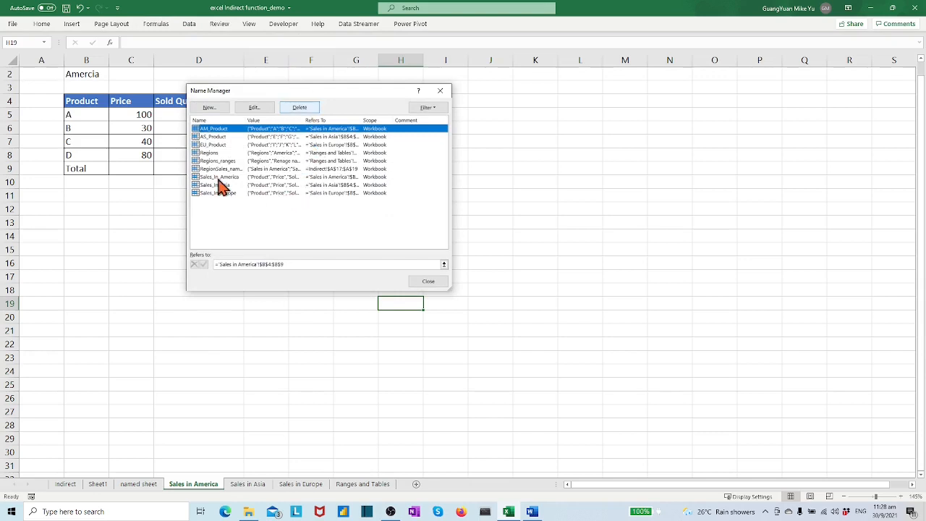
{"action": "left_click", "coordinate": [220, 177]}
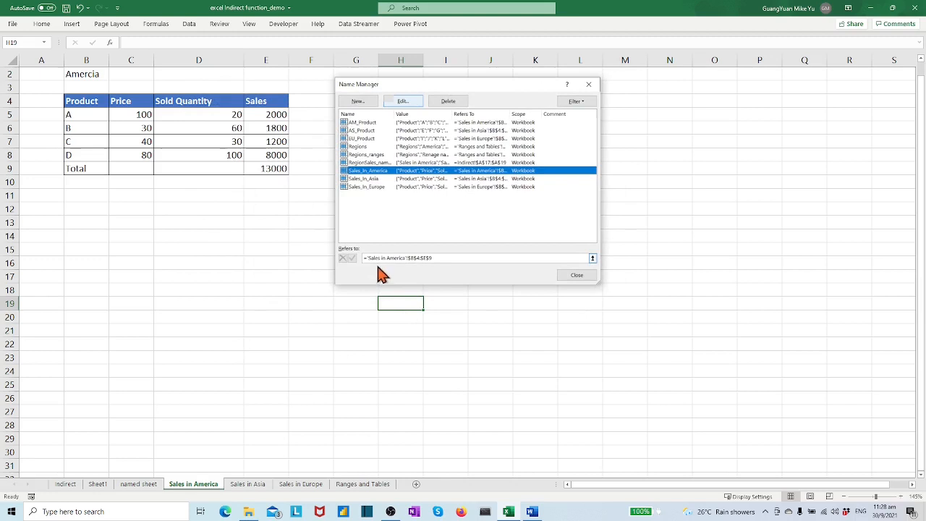
{"action": "mouse_move", "coordinate": [298, 179]}
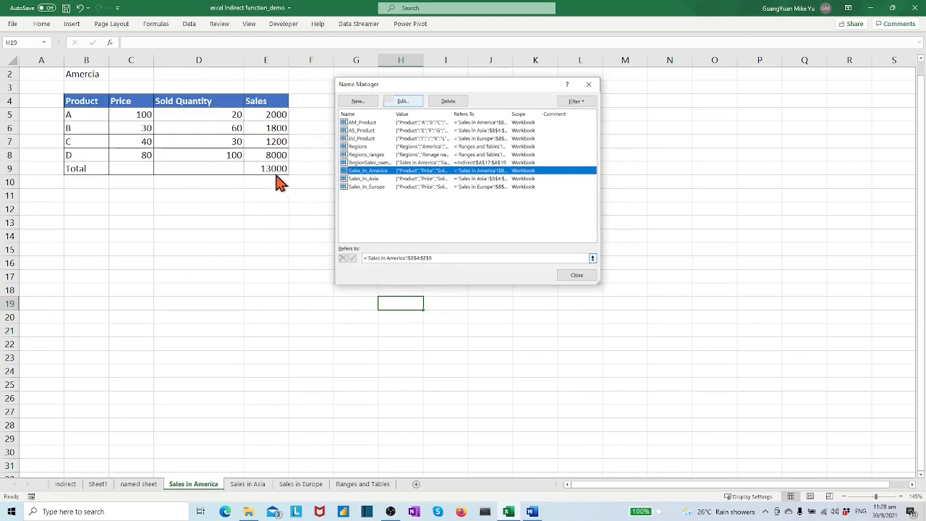
{"action": "left_click", "coordinate": [365, 180]}
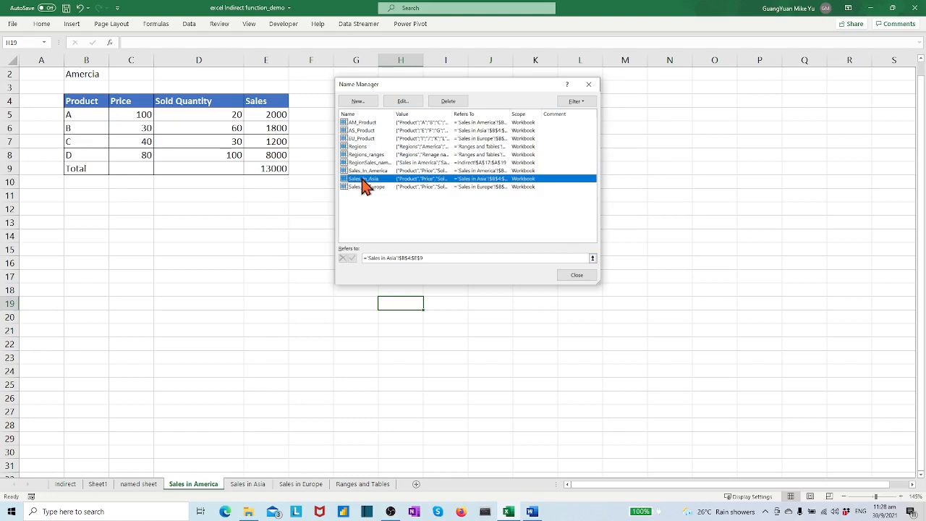
{"action": "mouse_move", "coordinate": [427, 275]}
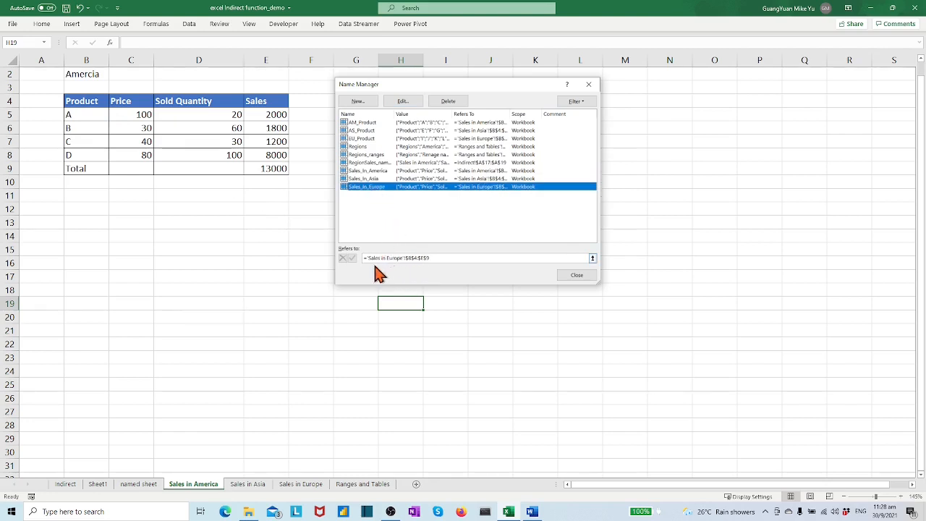
{"action": "mouse_move", "coordinate": [576, 275]}
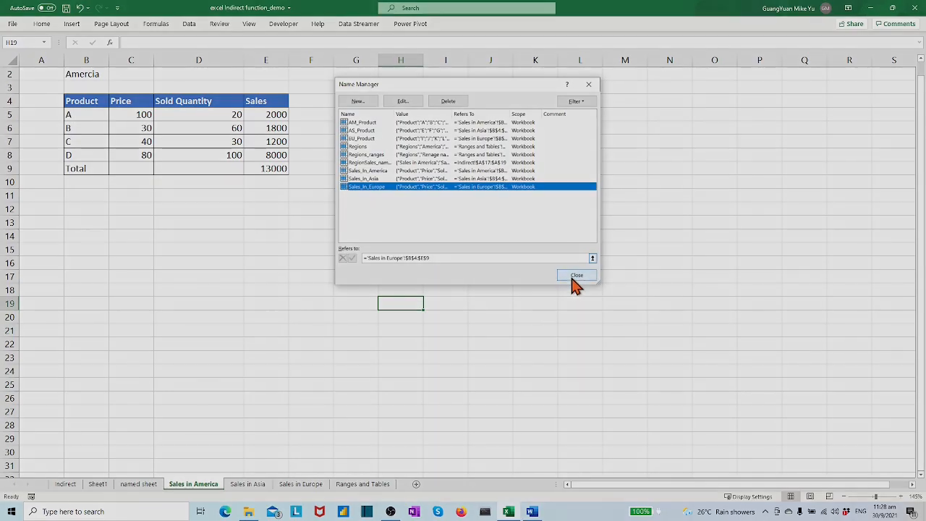
{"action": "left_click", "coordinate": [576, 275]}
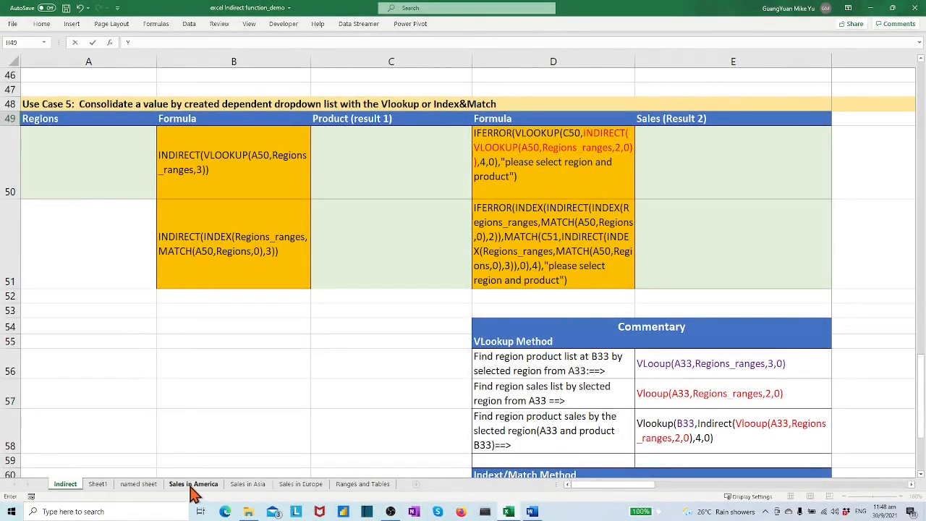
- From the Sales in Asia sheet, inspect the AS_Product and EU_Product names in Name Manager
{"action": "left_click", "coordinate": [194, 483]}
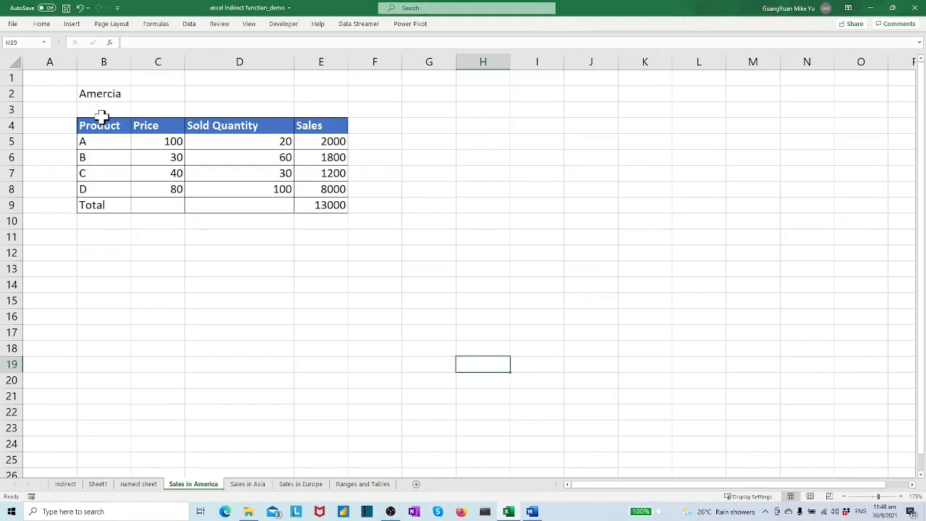
{"action": "mouse_move", "coordinate": [92, 205]}
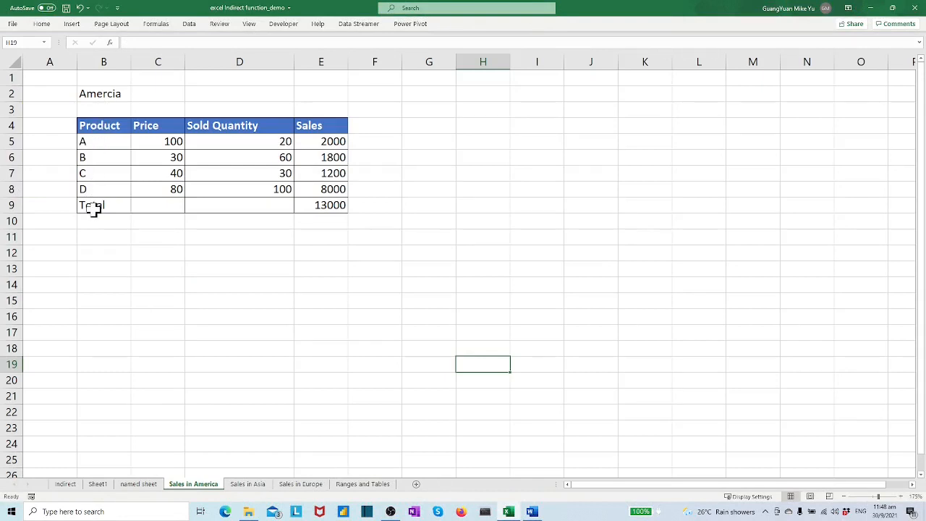
{"action": "left_click", "coordinate": [248, 484]}
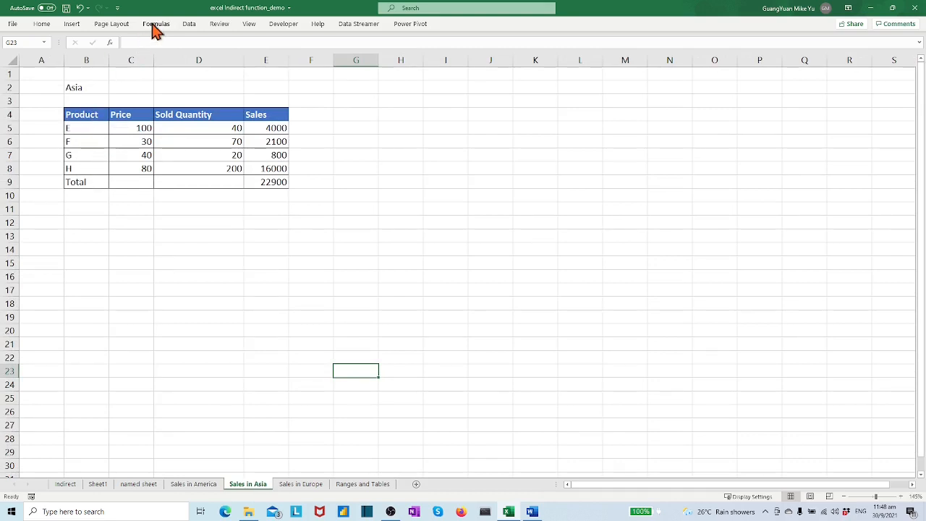
{"action": "left_click", "coordinate": [157, 23]}
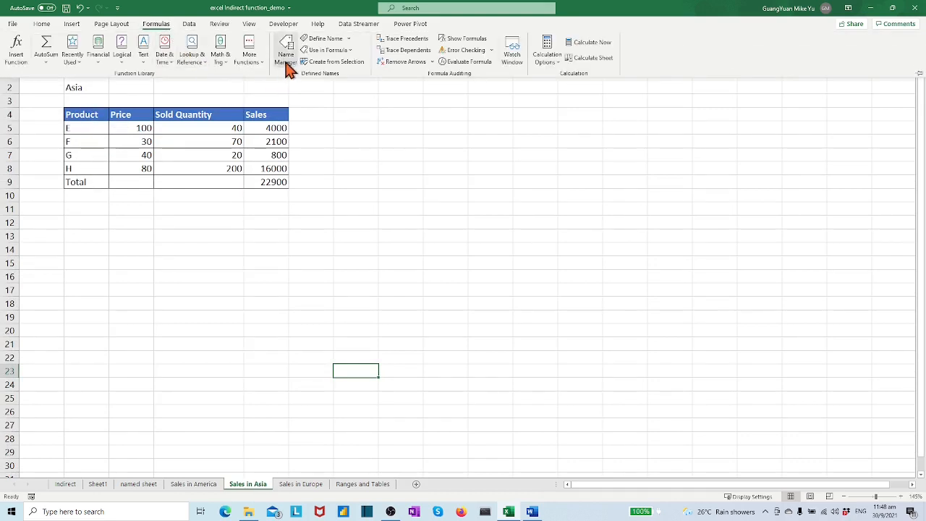
{"action": "left_click", "coordinate": [286, 52]}
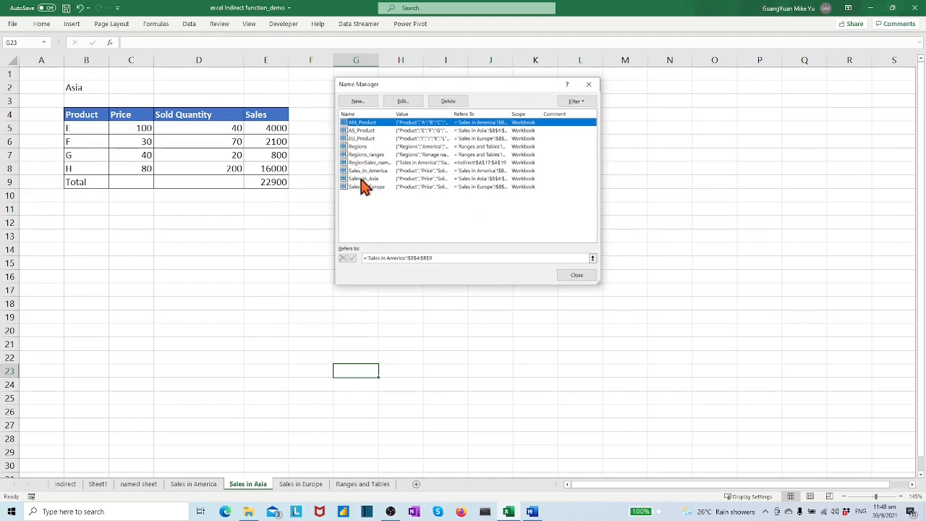
{"action": "mouse_move", "coordinate": [376, 278]}
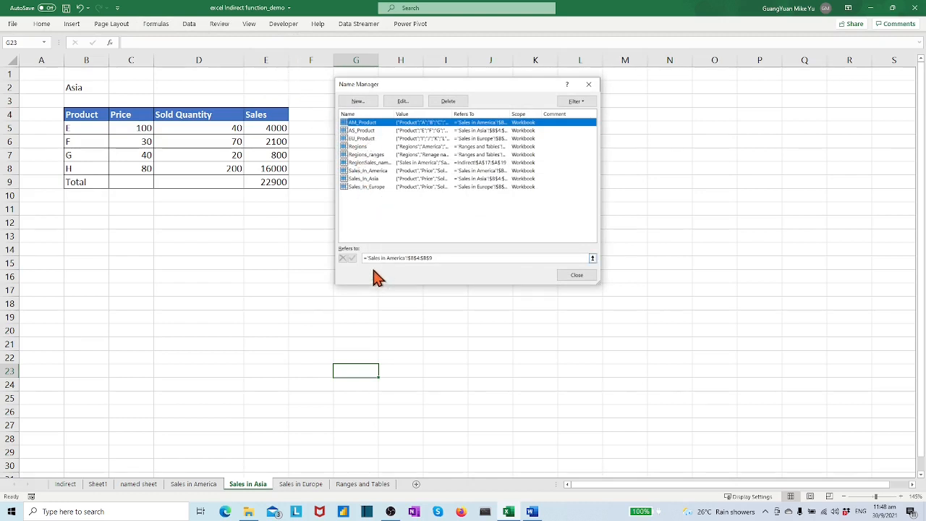
{"action": "left_click", "coordinate": [361, 130]}
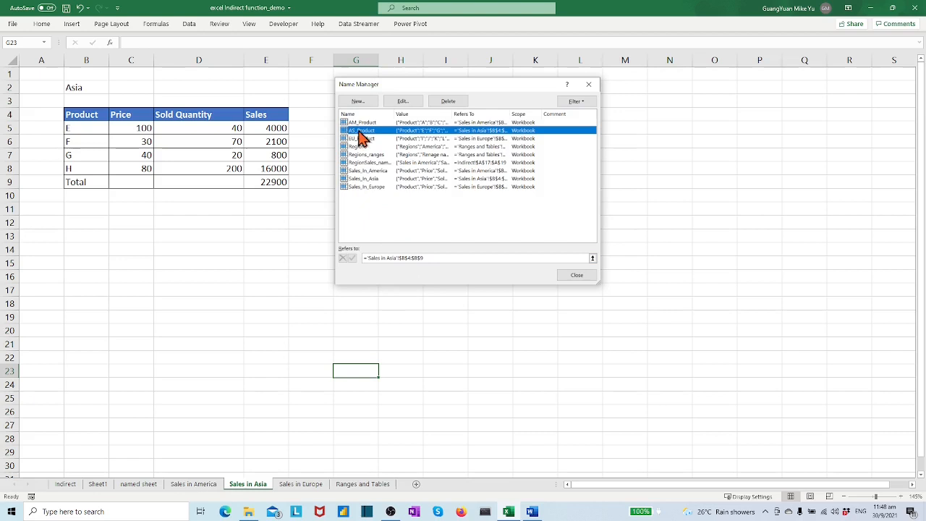
{"action": "left_click", "coordinate": [362, 139]}
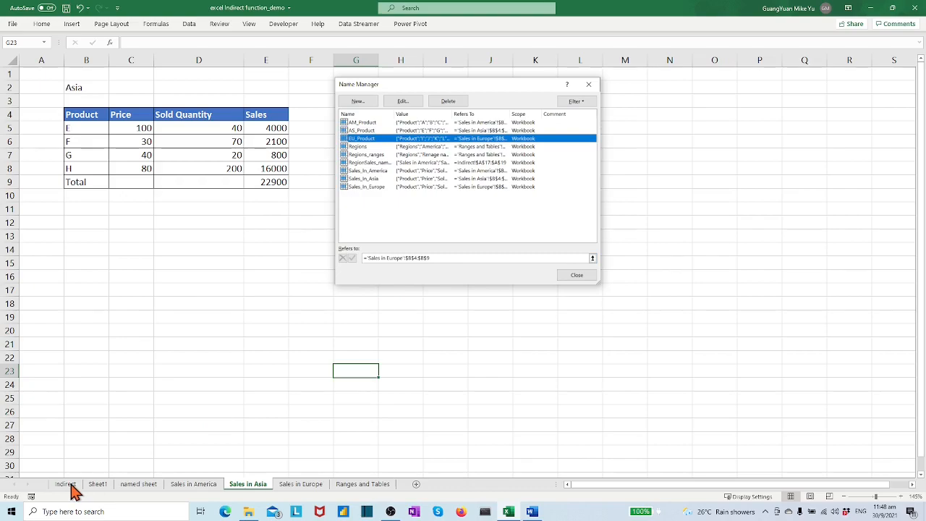
{"action": "left_click", "coordinate": [362, 483]}
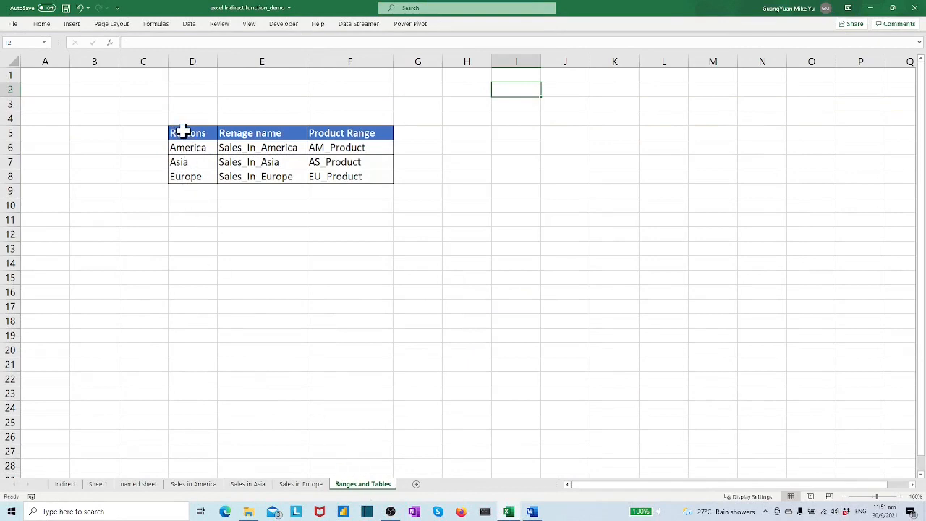
{"action": "mouse_move", "coordinate": [231, 147]}
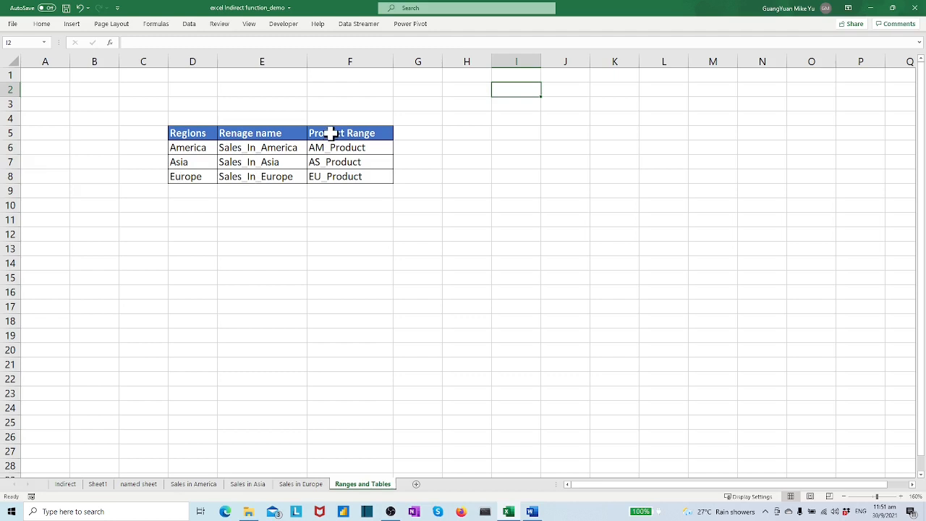
{"action": "mouse_move", "coordinate": [265, 95]}
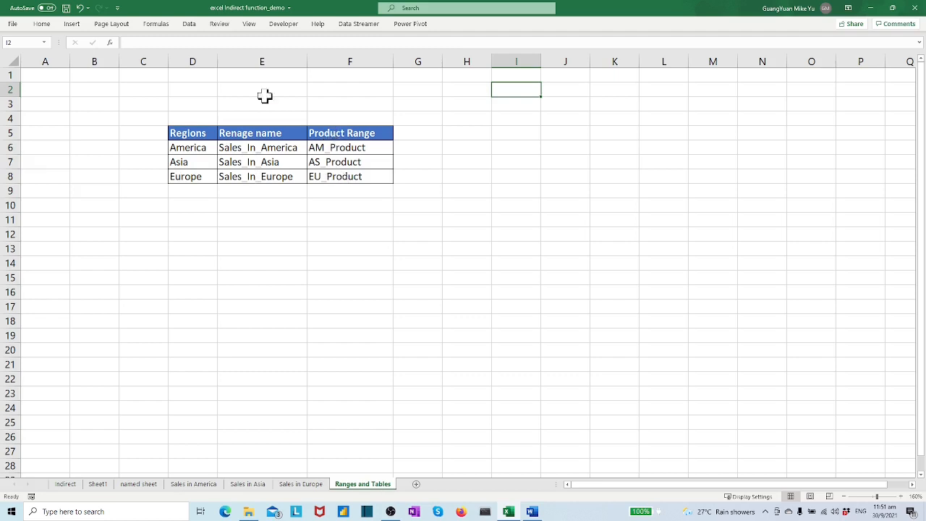
- Review the defined names in Name Manager and return to the indirect sheet
{"action": "left_click", "coordinate": [157, 23]}
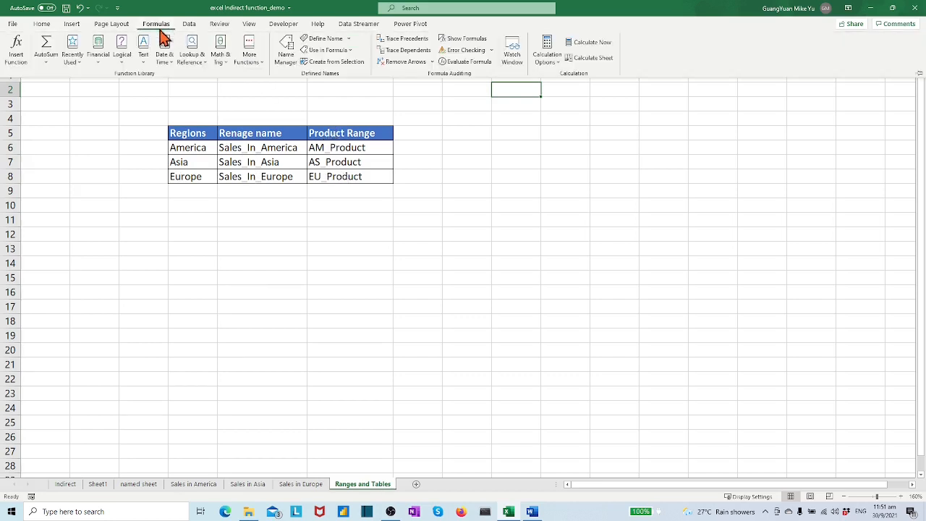
{"action": "left_click", "coordinate": [287, 52]}
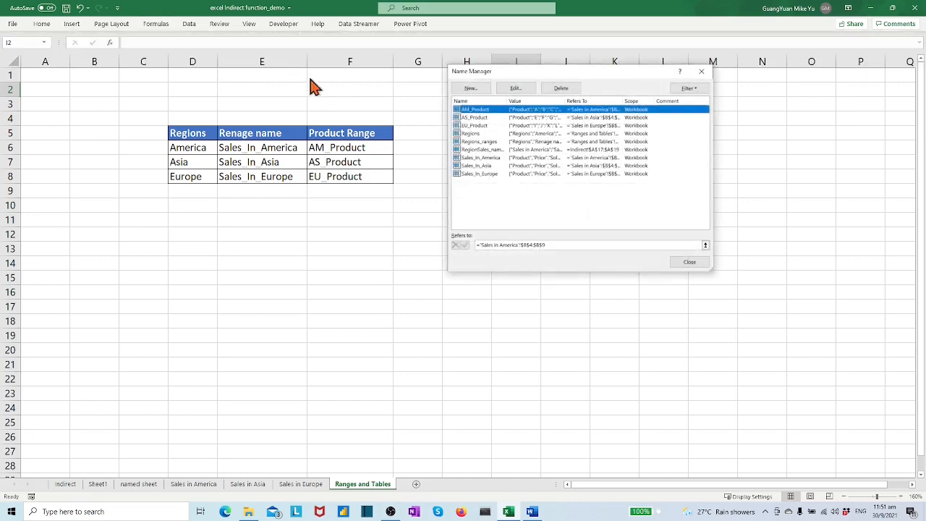
{"action": "left_click", "coordinate": [480, 142]}
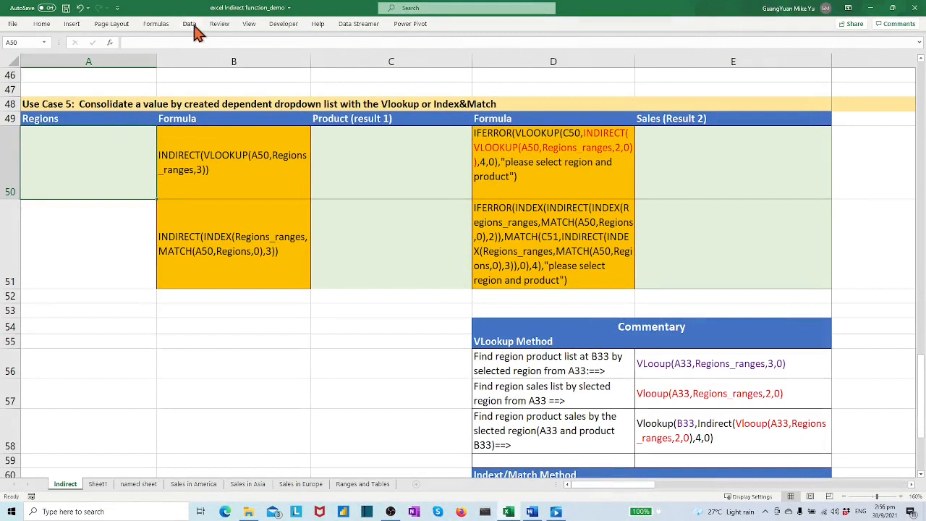
- Validate A50 as a list with an INDIRECT source and check the resulting region dropdown
{"action": "left_click", "coordinate": [190, 24]}
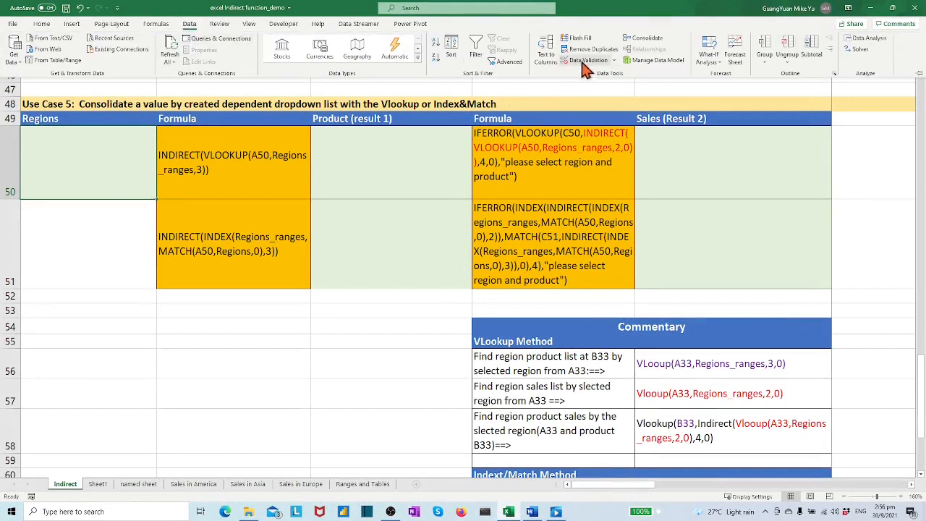
{"action": "left_click", "coordinate": [616, 61]}
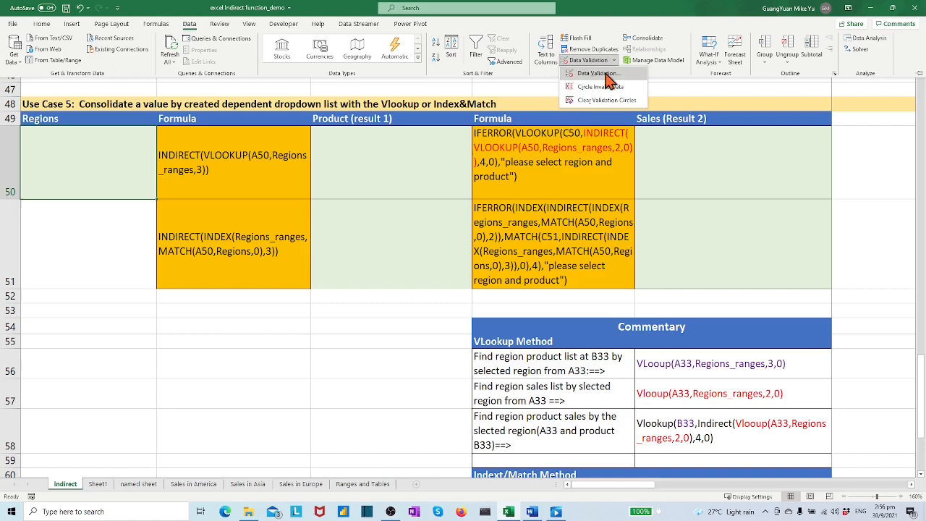
{"action": "left_click", "coordinate": [596, 72]}
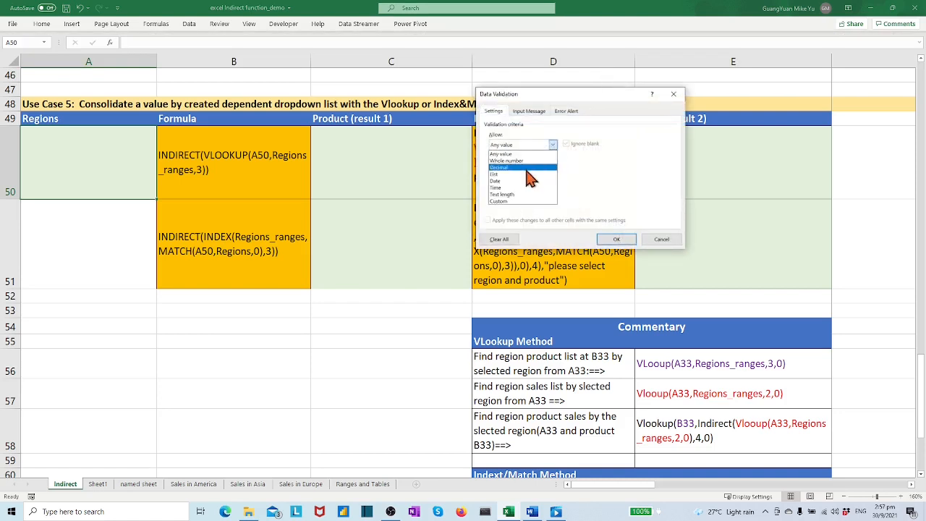
{"action": "left_click", "coordinate": [499, 188]}
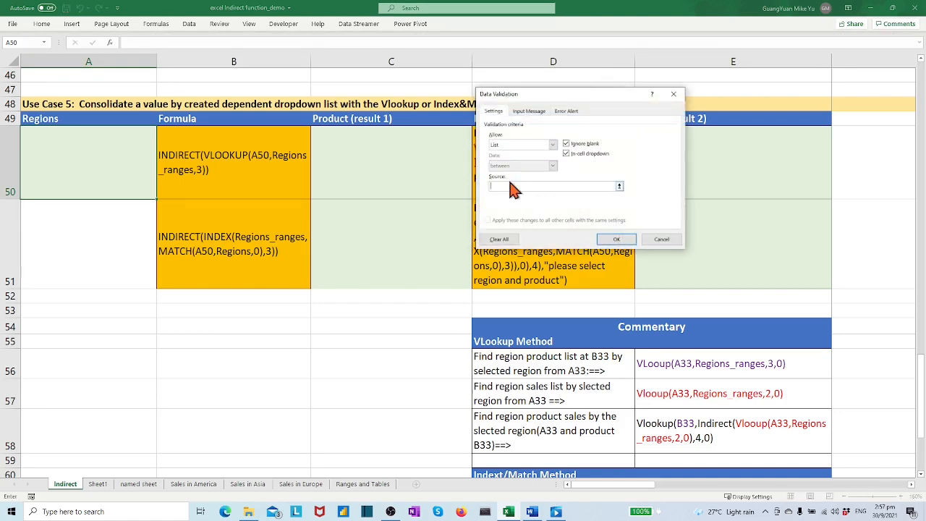
{"action": "type", "text": "=indirect($A$49"}
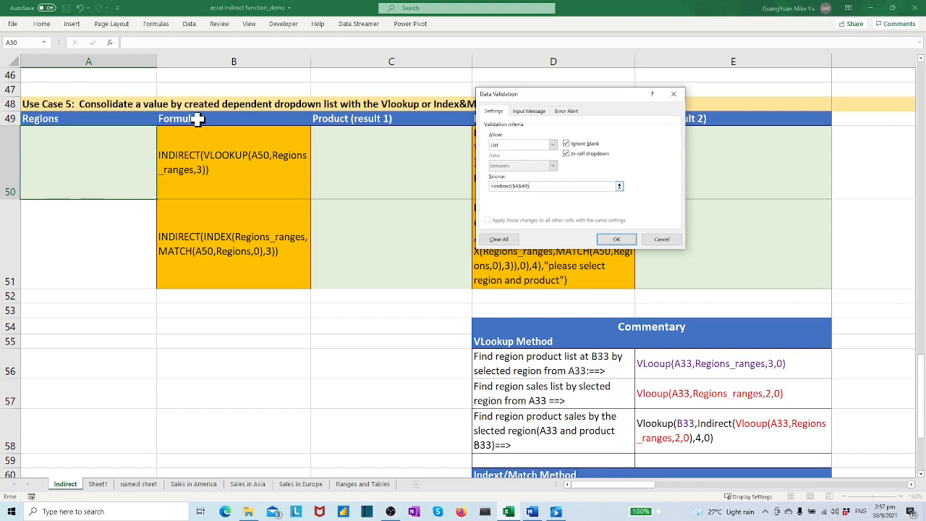
{"action": "left_click", "coordinate": [617, 238]}
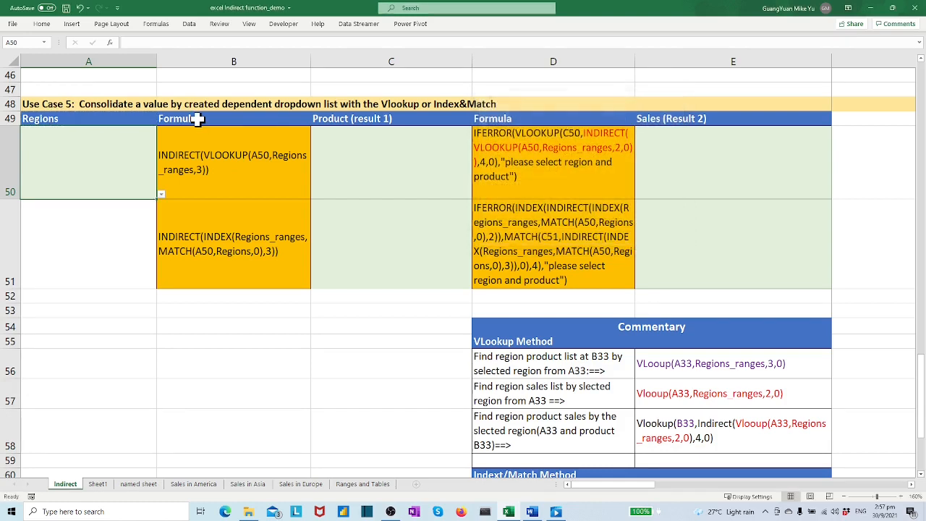
{"action": "left_click", "coordinate": [162, 194]}
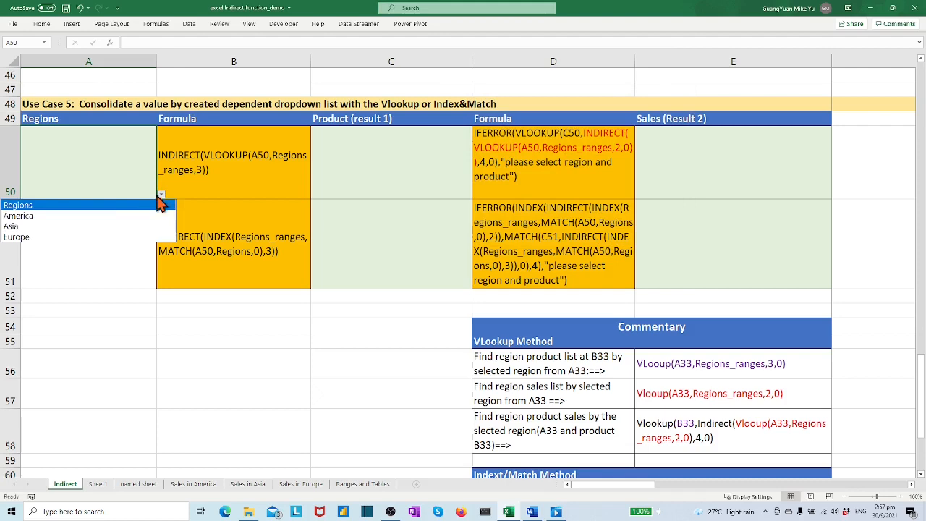
{"action": "left_click", "coordinate": [107, 258]}
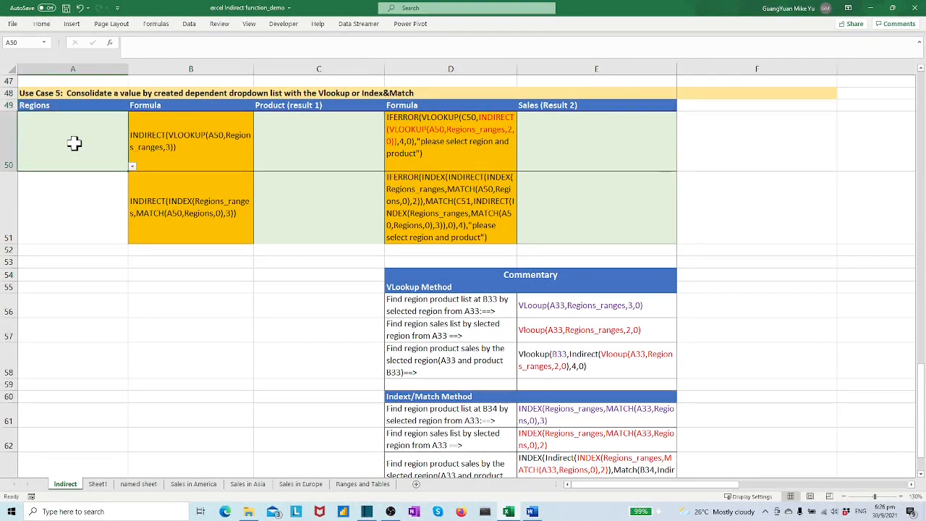
{"action": "mouse_move", "coordinate": [322, 152]}
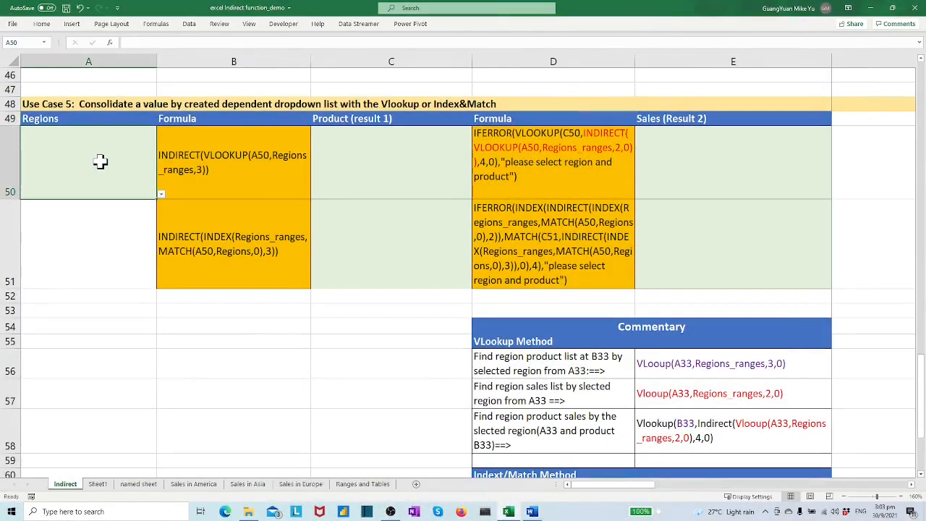
- Choose America in A50's dropdown and glance at the Ranges and Tables sheet
{"action": "left_click", "coordinate": [160, 194]}
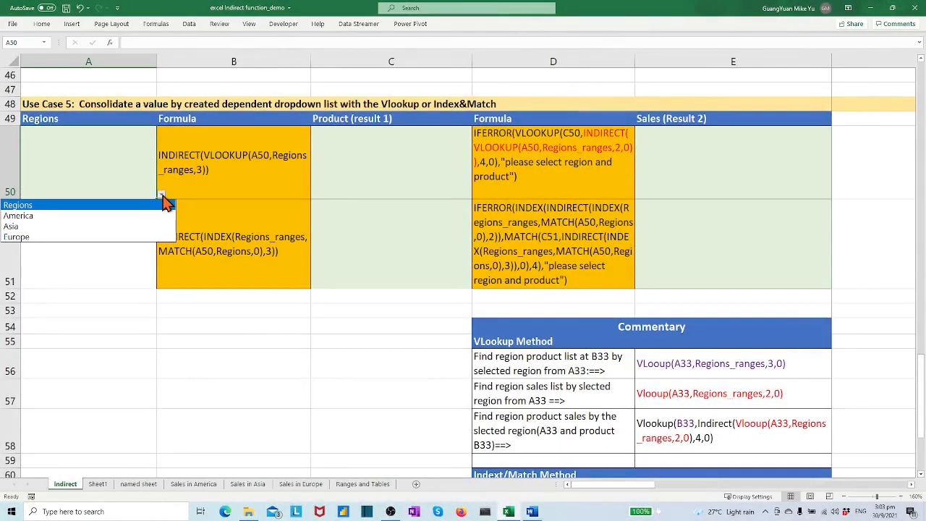
{"action": "left_click", "coordinate": [18, 215]}
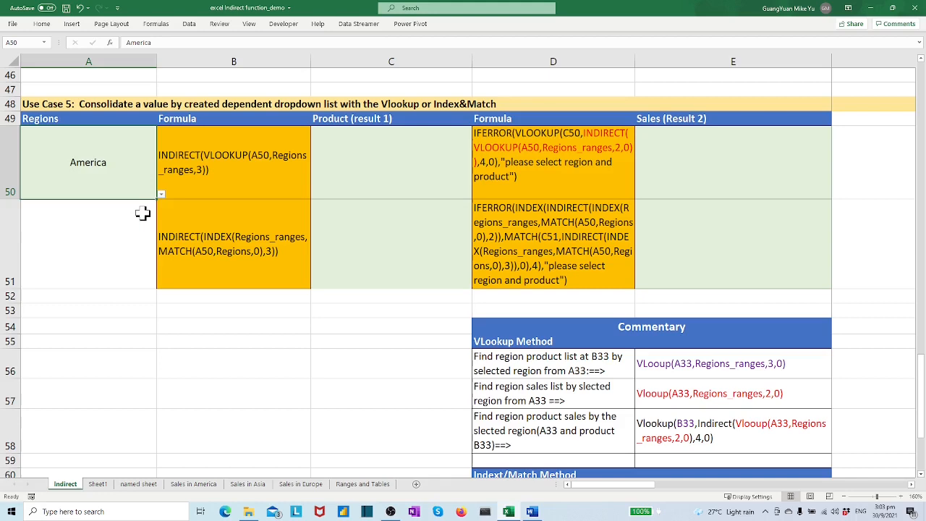
{"action": "mouse_move", "coordinate": [396, 168]}
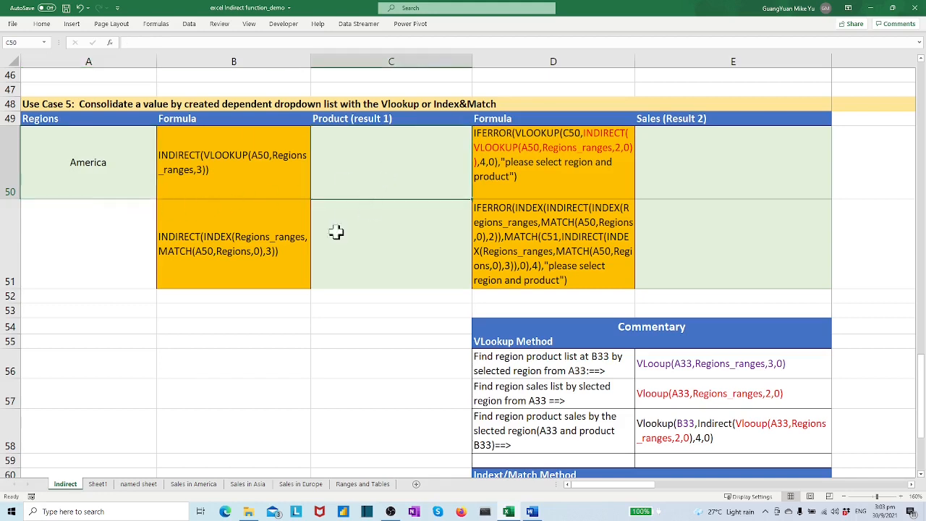
{"action": "left_click", "coordinate": [361, 483]}
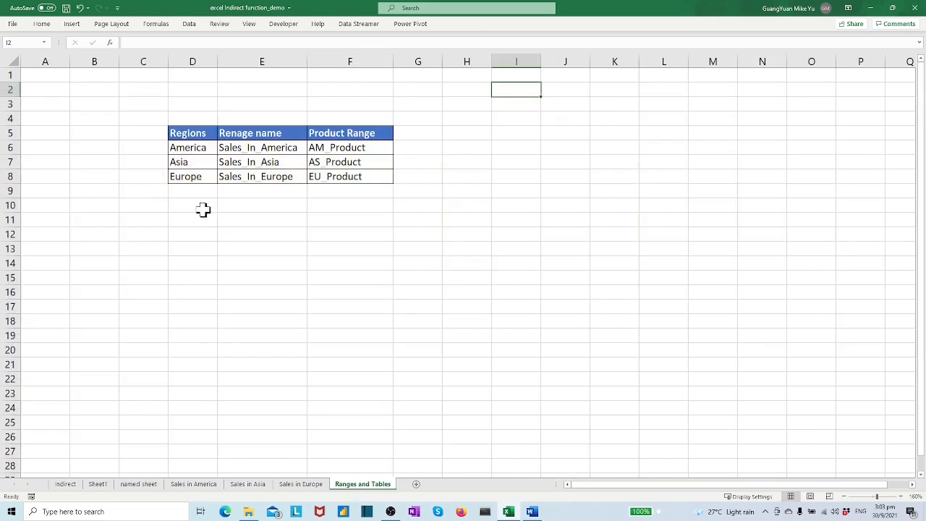
{"action": "mouse_move", "coordinate": [196, 148]}
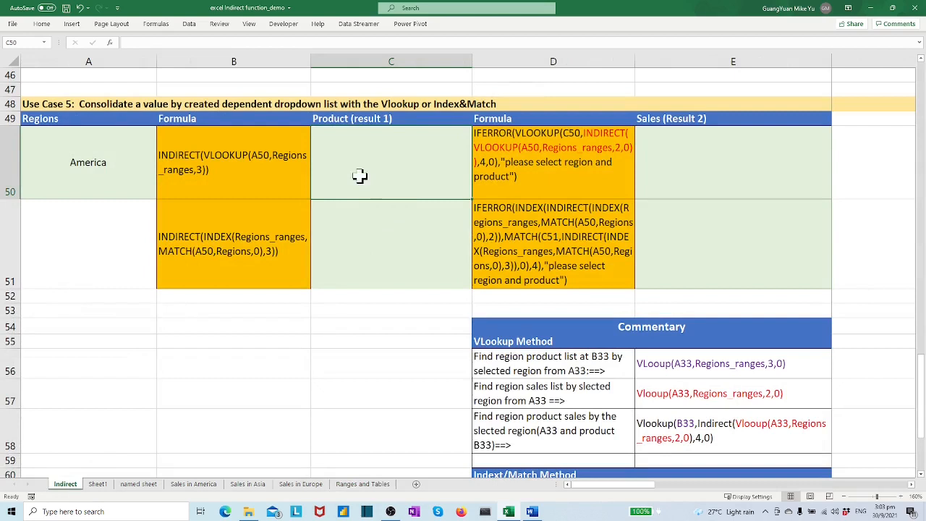
{"action": "left_click", "coordinate": [189, 24]}
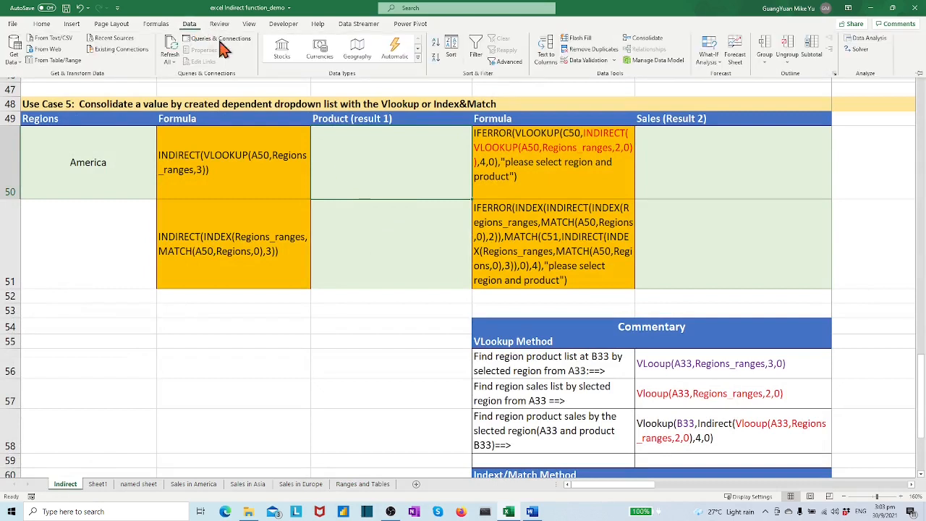
- Validate C50 as a list sourced from INDIRECT(VLOOKUP($A$50,Regions_ranges,3,0))
{"action": "left_click", "coordinate": [588, 61]}
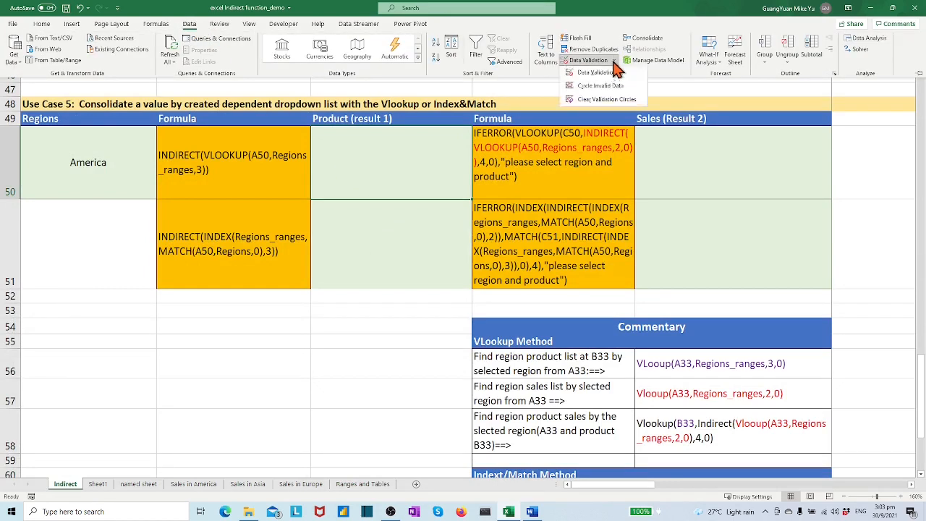
{"action": "left_click", "coordinate": [595, 72]}
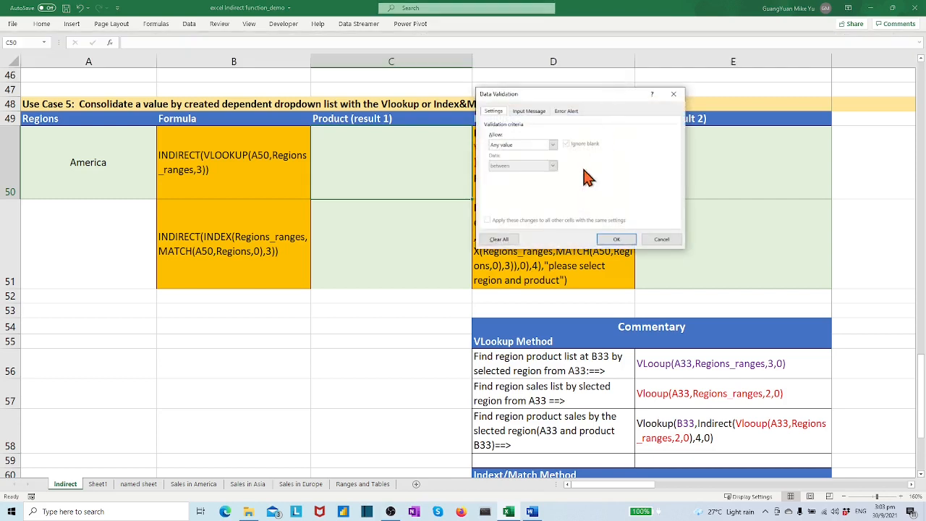
{"action": "left_click", "coordinate": [552, 145]}
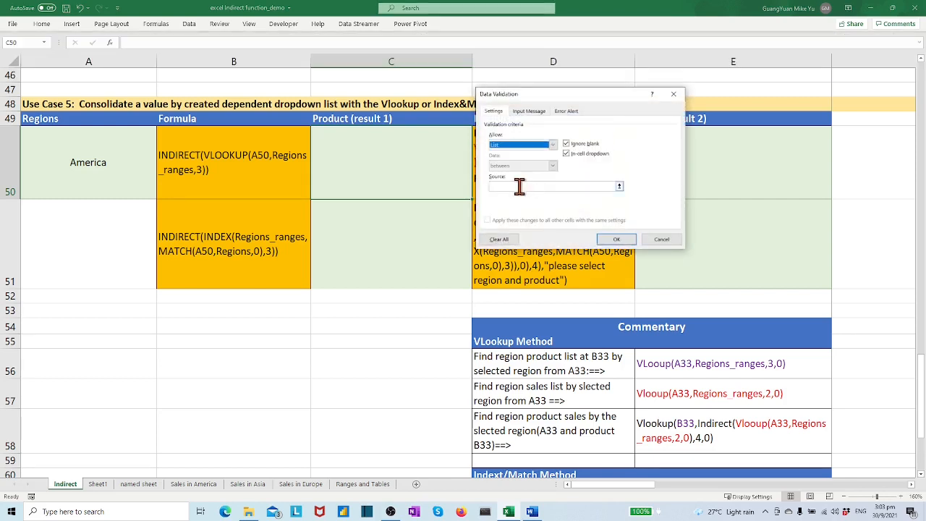
{"action": "left_click", "coordinate": [553, 185]}
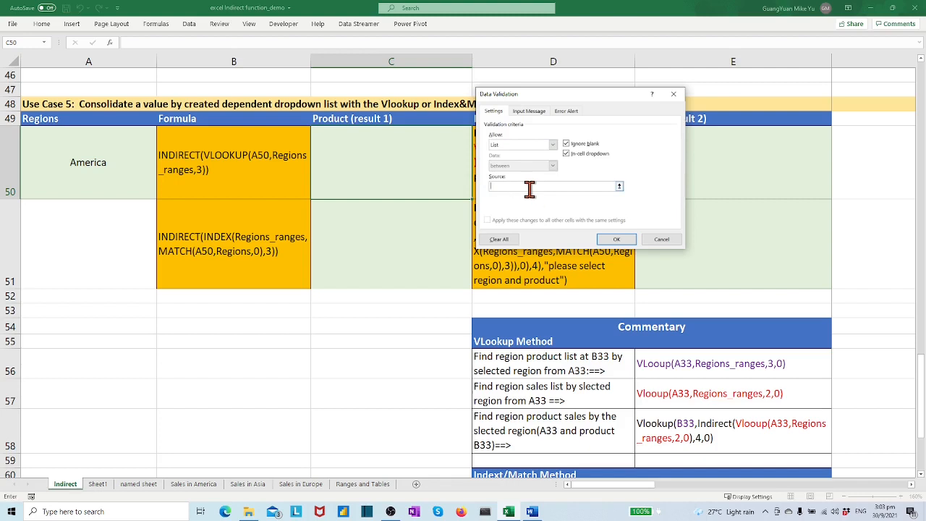
{"action": "type", "text": "=v"}
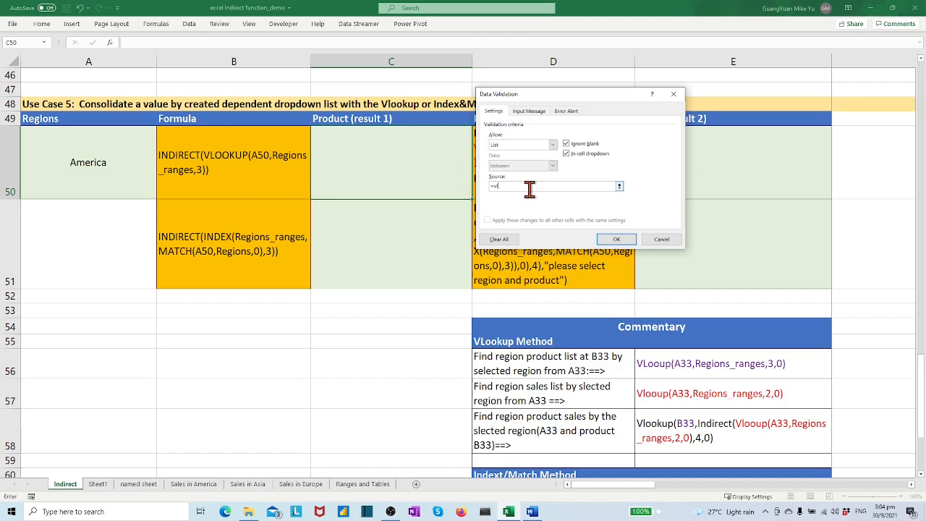
{"action": "type", "text": "lookup("}
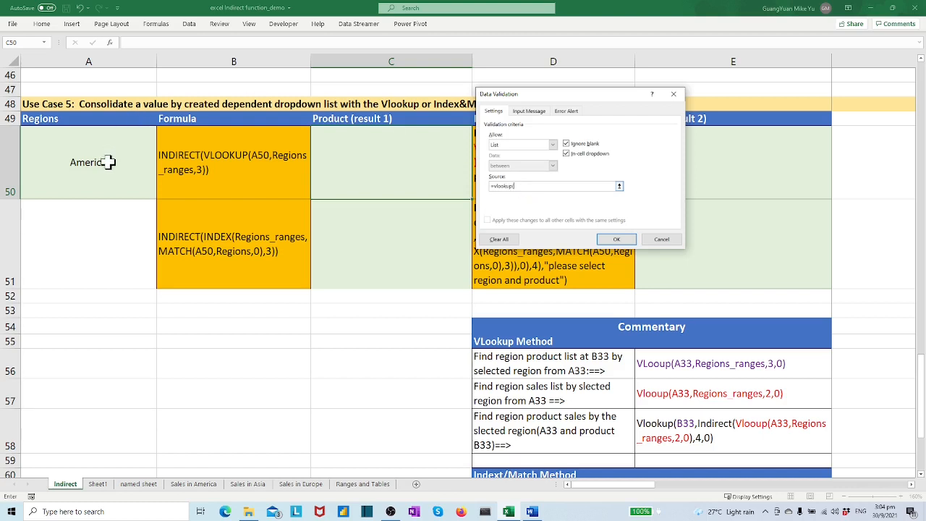
{"action": "left_click", "coordinate": [87, 162]}
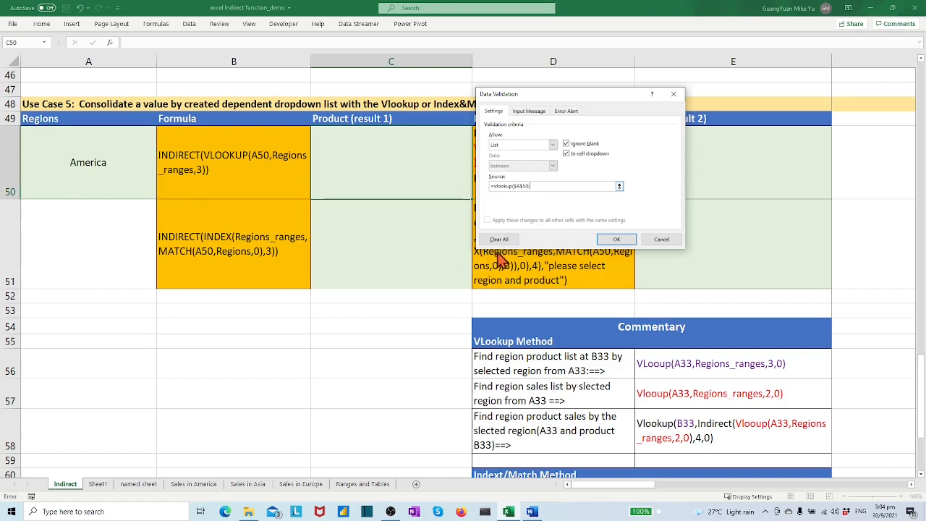
{"action": "mouse_move", "coordinate": [565, 211]}
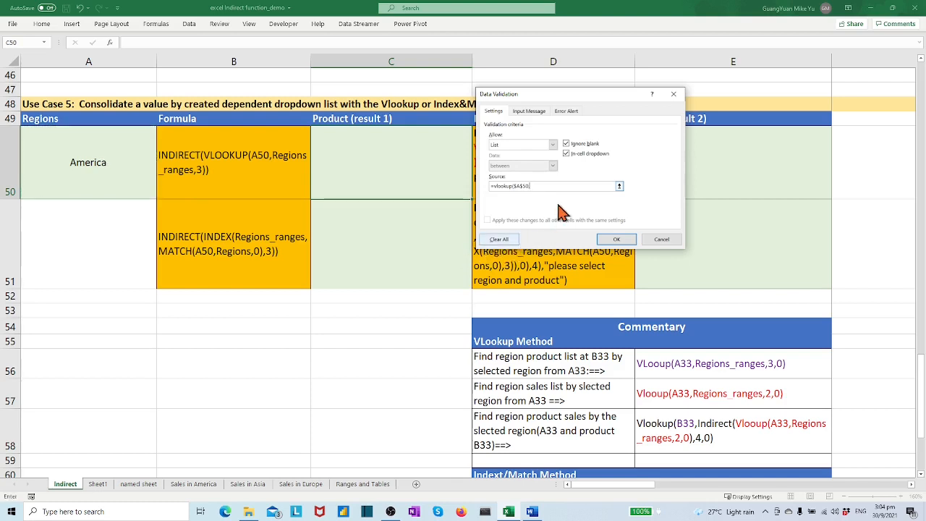
{"action": "type", "text": ",Regions"}
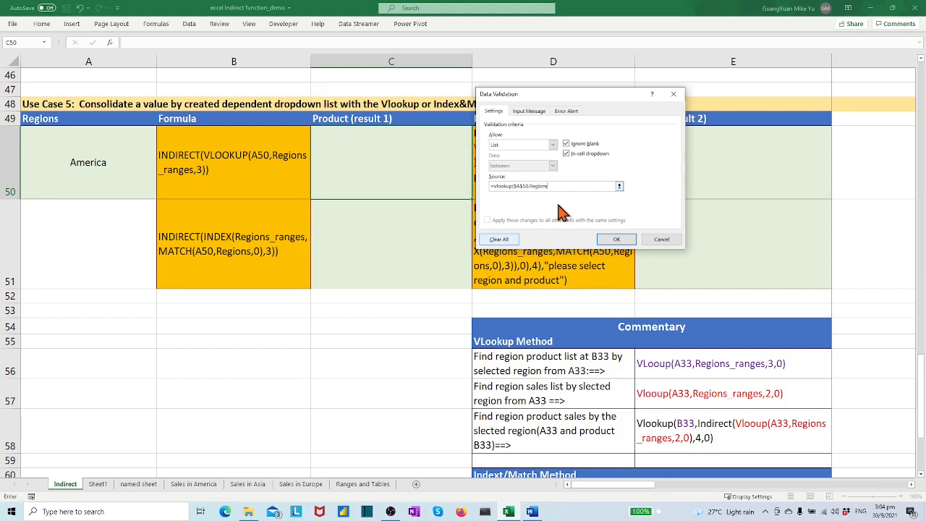
{"action": "type", "text": "_ranges,3,0"}
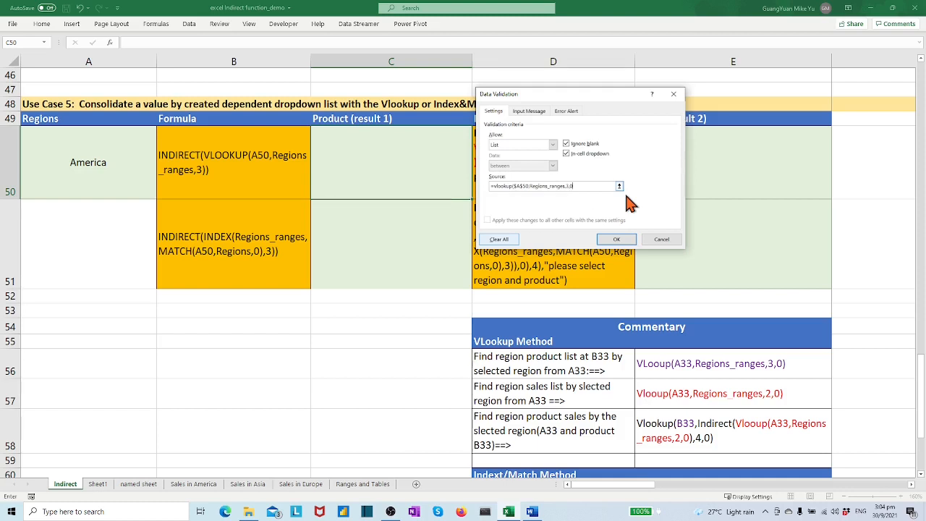
{"action": "mouse_move", "coordinate": [617, 209]}
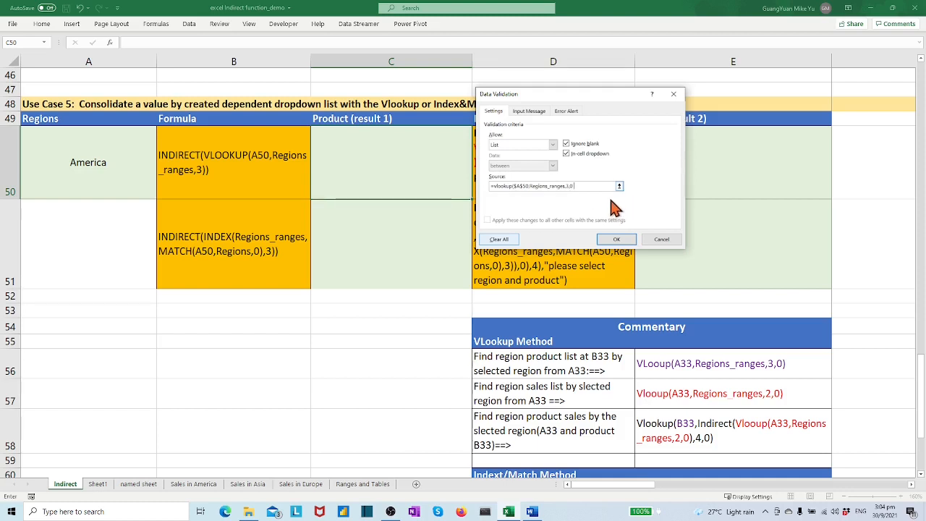
{"action": "mouse_move", "coordinate": [648, 201]}
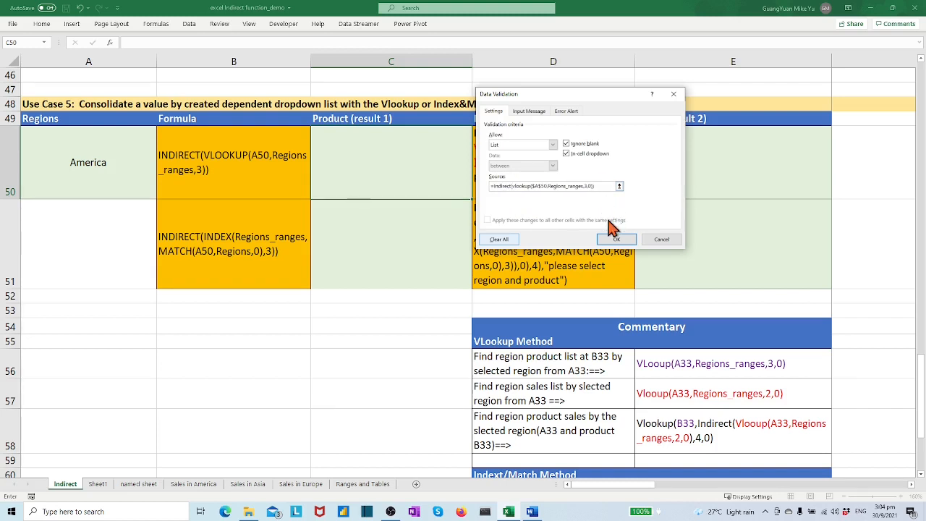
{"action": "left_click", "coordinate": [617, 239]}
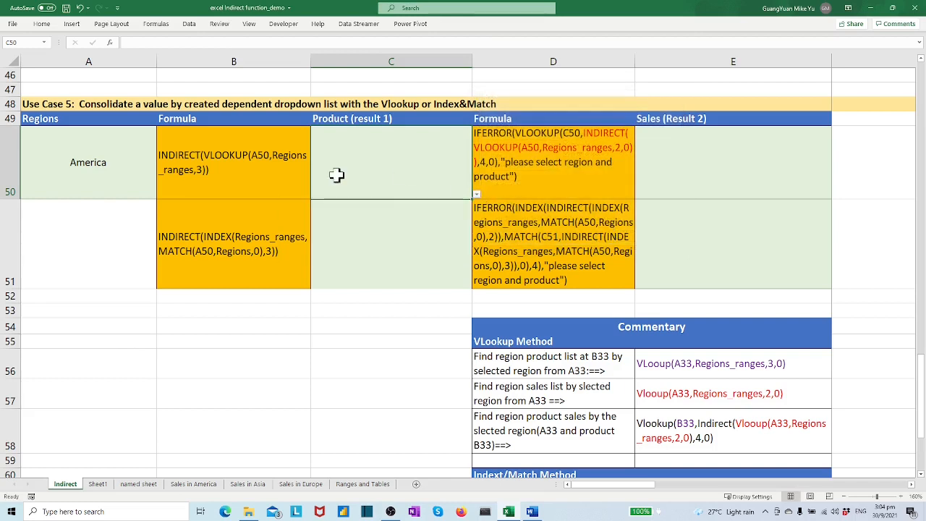
{"action": "left_click", "coordinate": [163, 194]}
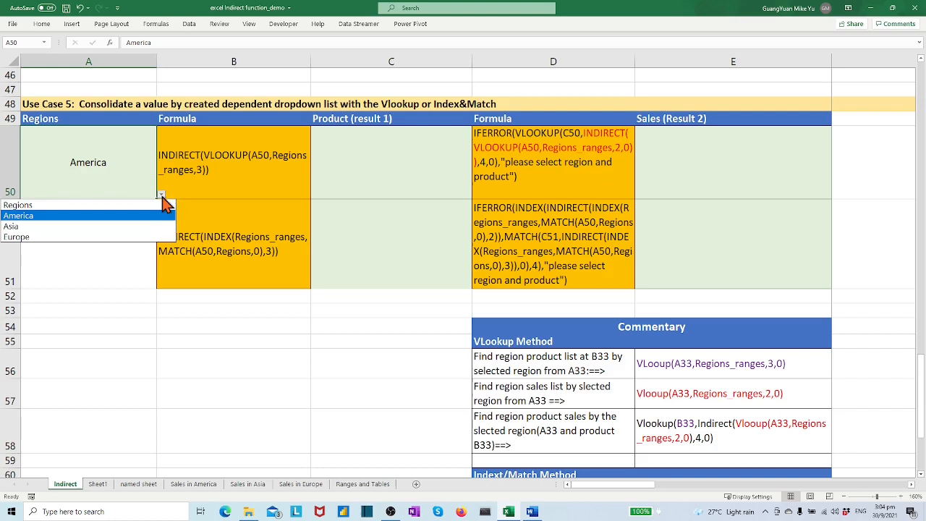
{"action": "left_click", "coordinate": [11, 226]}
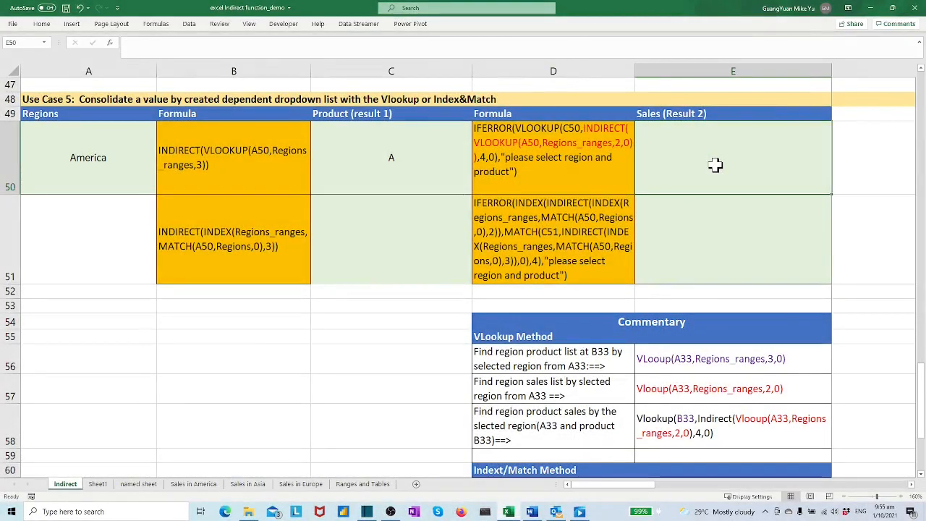
{"action": "mouse_move", "coordinate": [621, 165]}
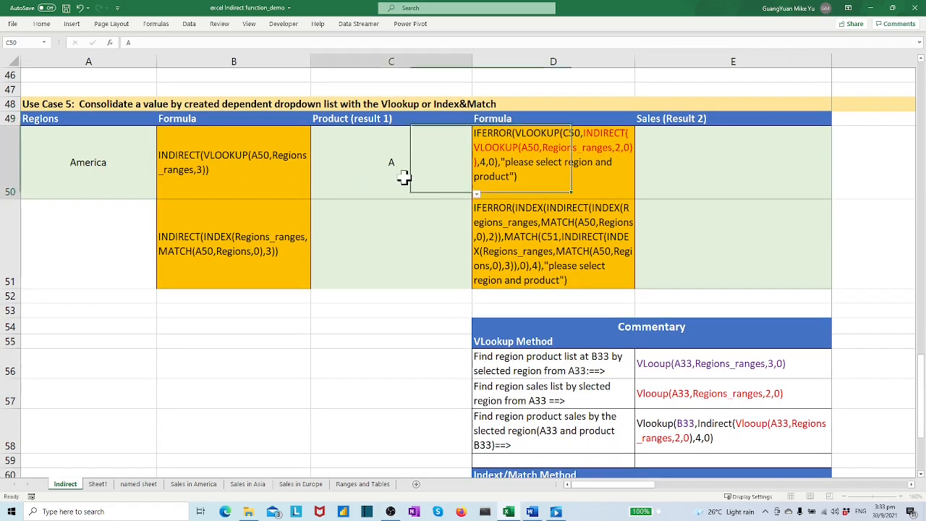
{"action": "left_click", "coordinate": [391, 162]}
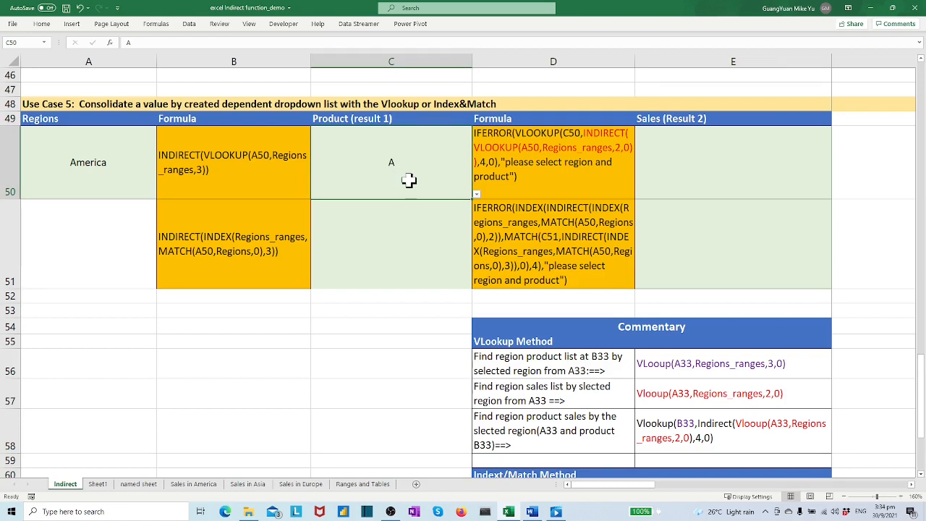
{"action": "mouse_move", "coordinate": [102, 171]}
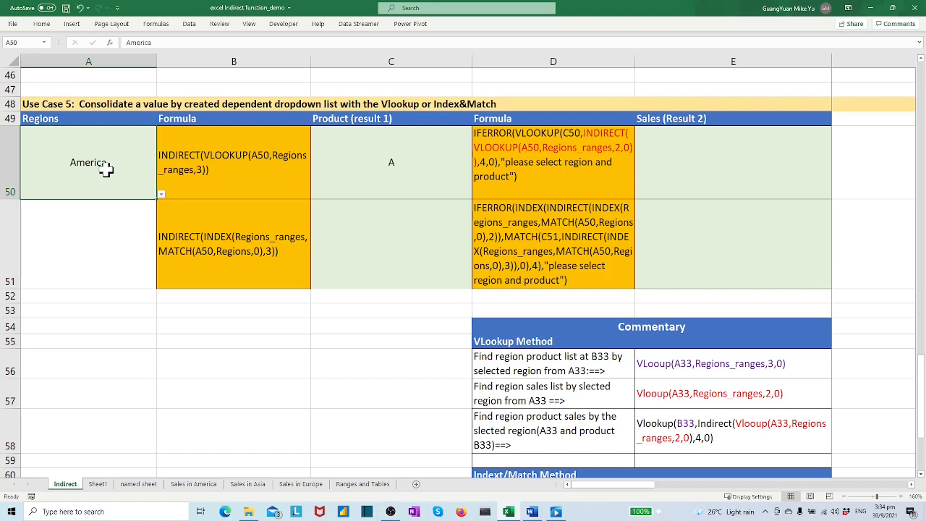
{"action": "mouse_move", "coordinate": [200, 427]}
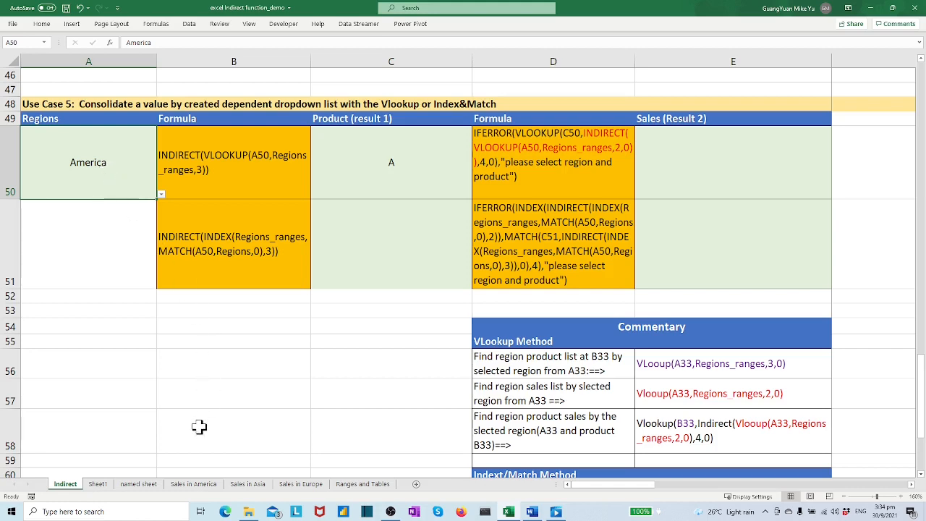
{"action": "left_click", "coordinate": [192, 483]}
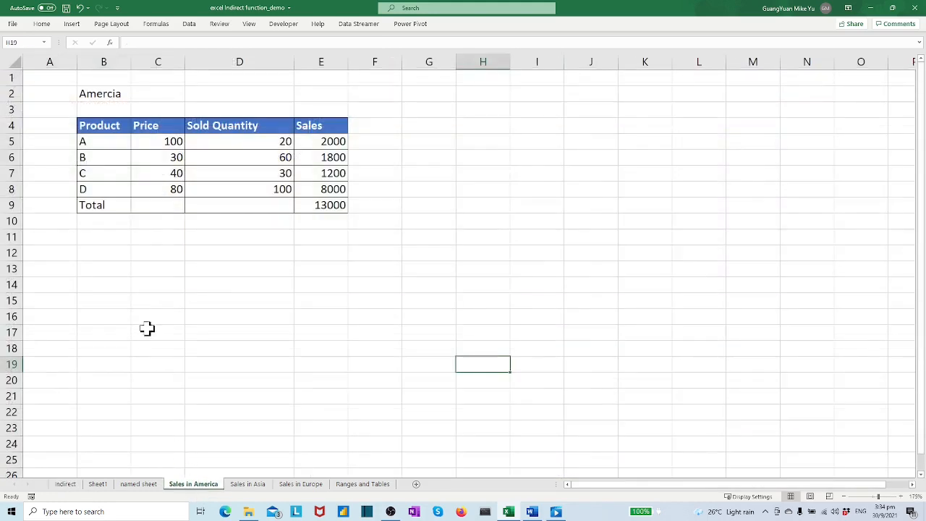
{"action": "mouse_move", "coordinate": [96, 142]}
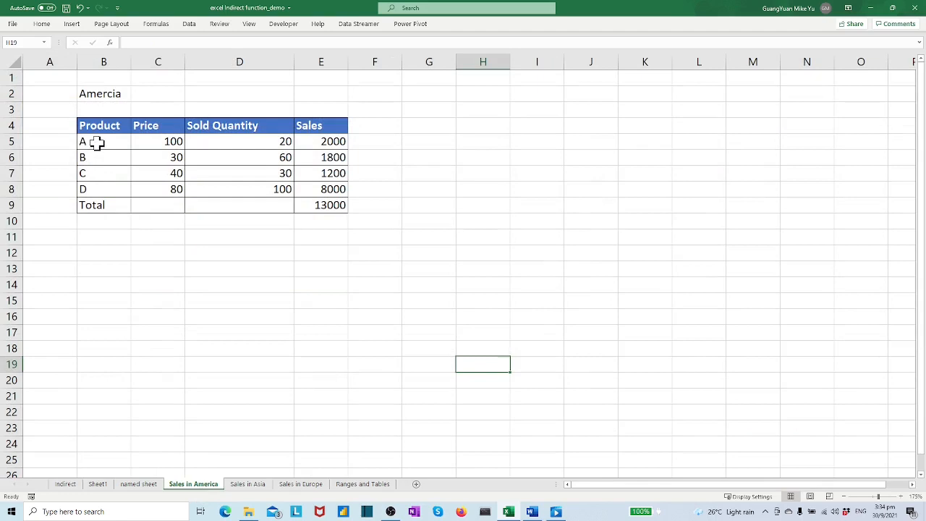
{"action": "mouse_move", "coordinate": [261, 148]}
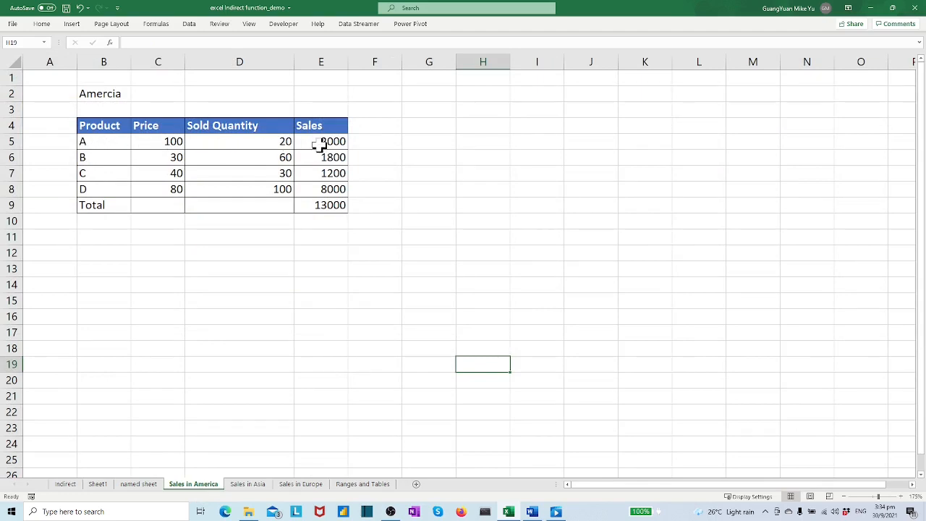
{"action": "mouse_move", "coordinate": [166, 411]}
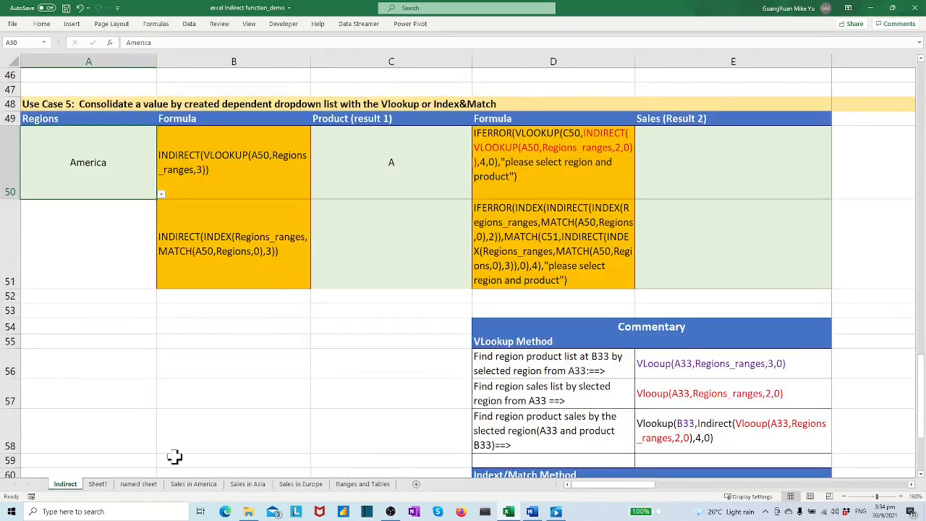
{"action": "left_click", "coordinate": [553, 162]}
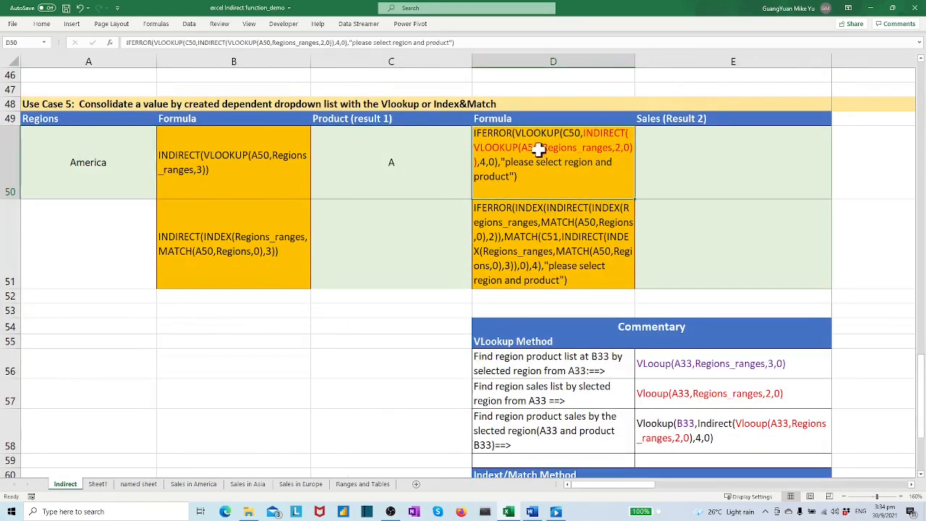
{"action": "mouse_move", "coordinate": [524, 134]}
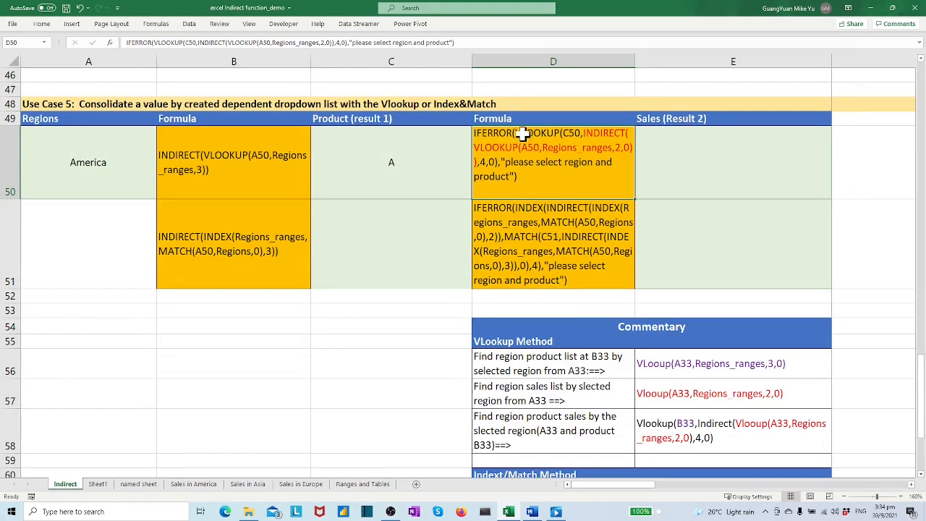
{"action": "mouse_move", "coordinate": [586, 139]}
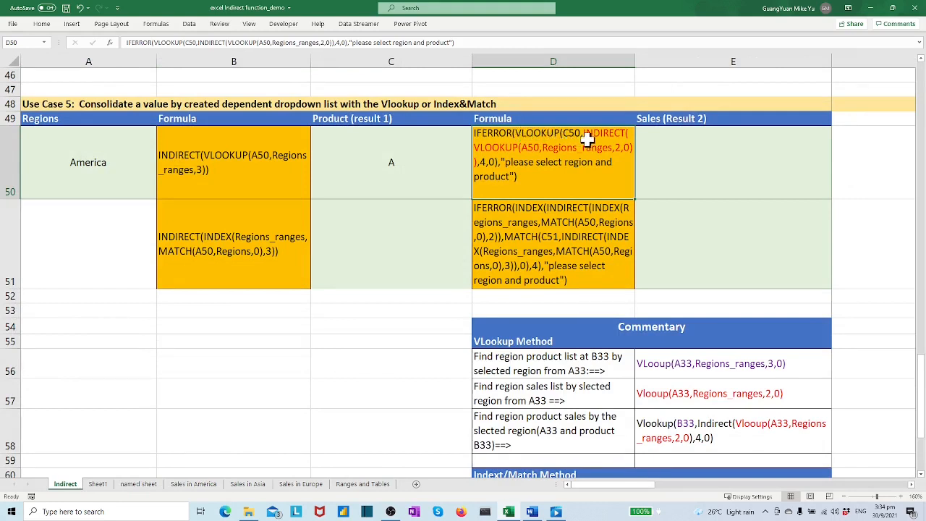
{"action": "mouse_move", "coordinate": [507, 157]}
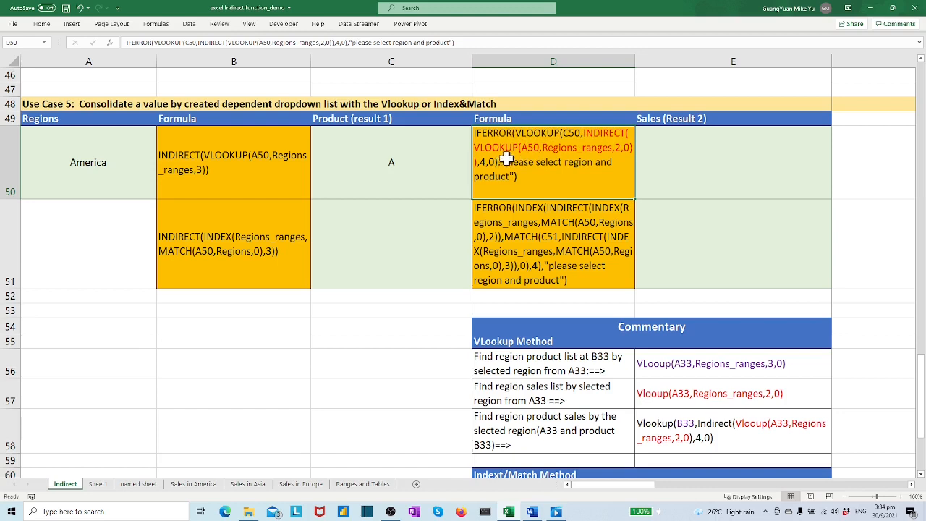
{"action": "mouse_move", "coordinate": [495, 171]}
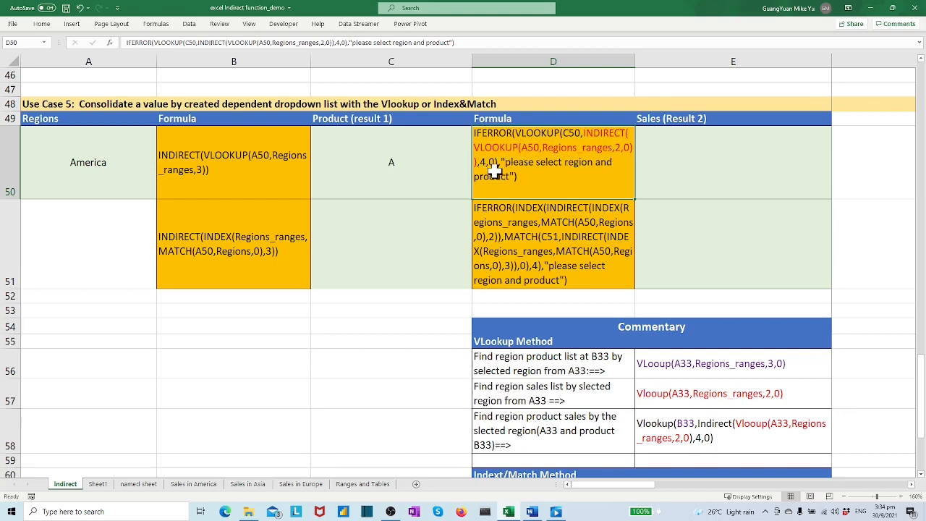
{"action": "mouse_move", "coordinate": [848, 177]}
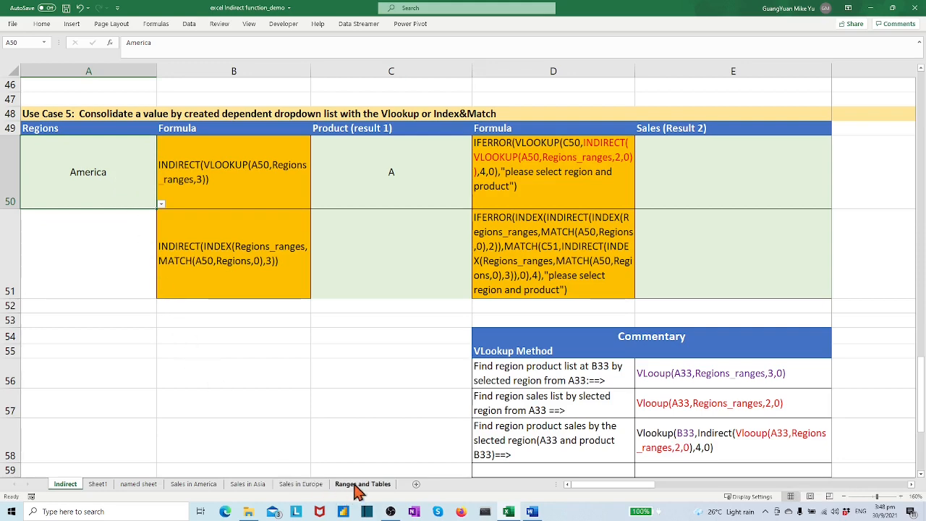
{"action": "left_click", "coordinate": [362, 484]}
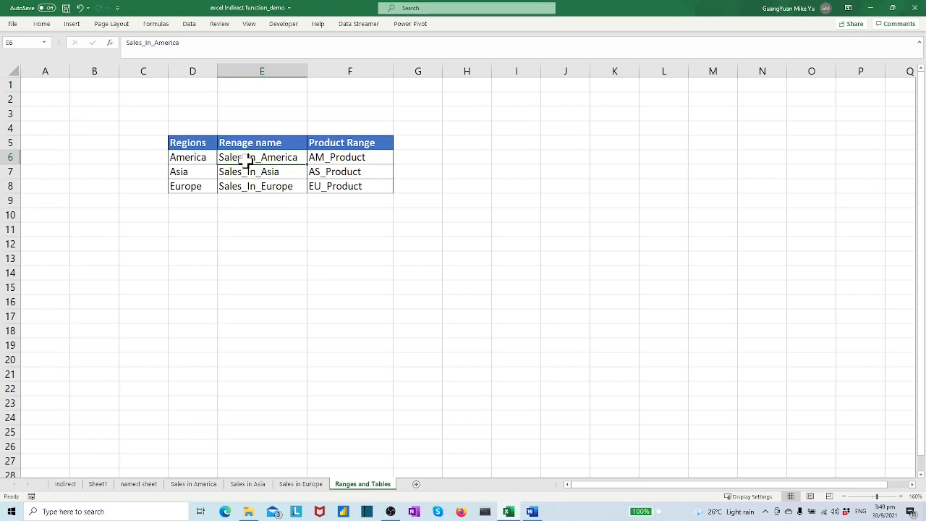
{"action": "left_click", "coordinate": [65, 484]}
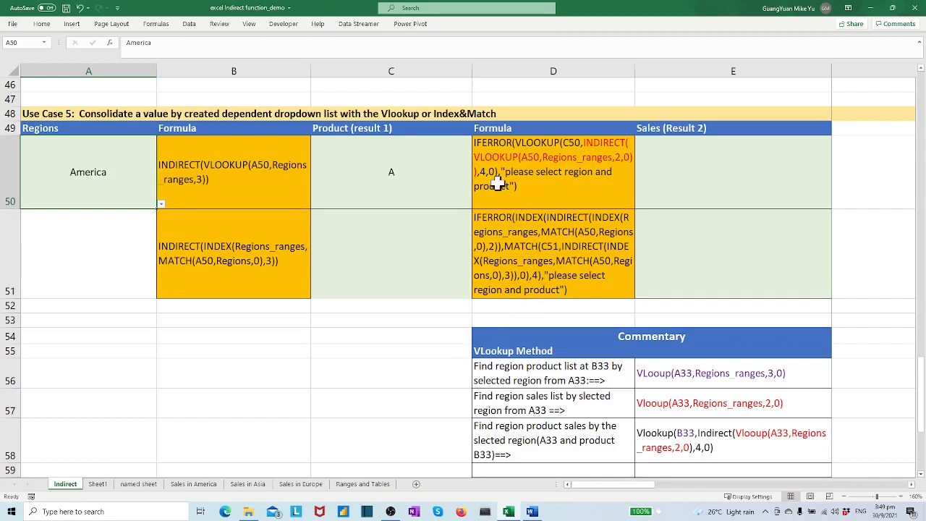
{"action": "mouse_move", "coordinate": [529, 188]}
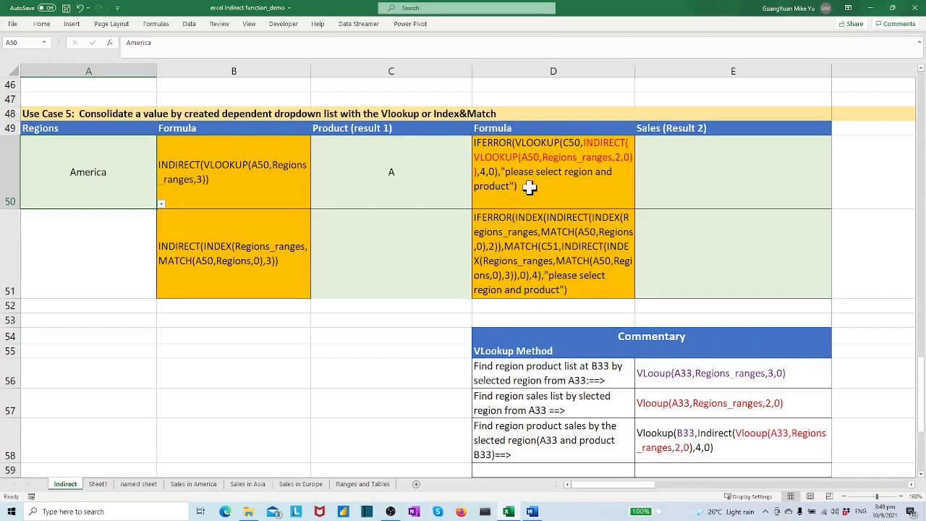
{"action": "mouse_move", "coordinate": [526, 206]}
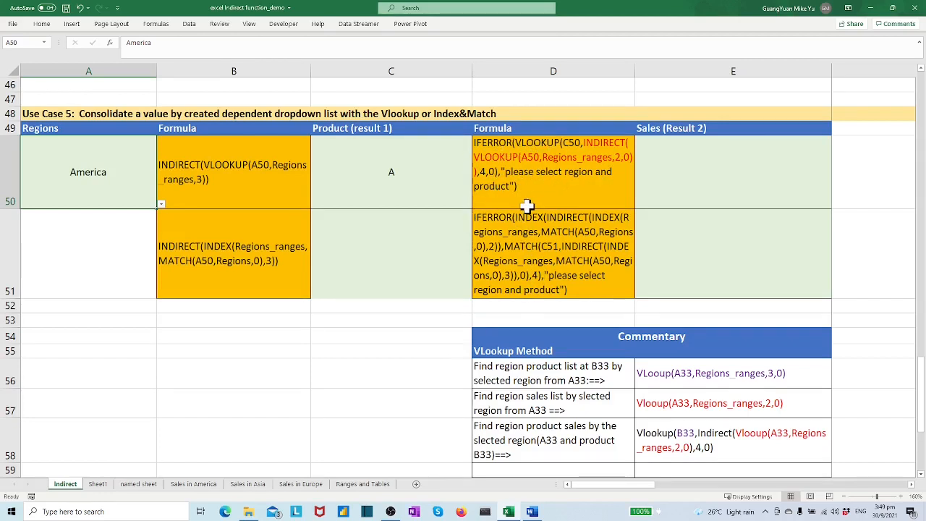
{"action": "left_click", "coordinate": [553, 171]}
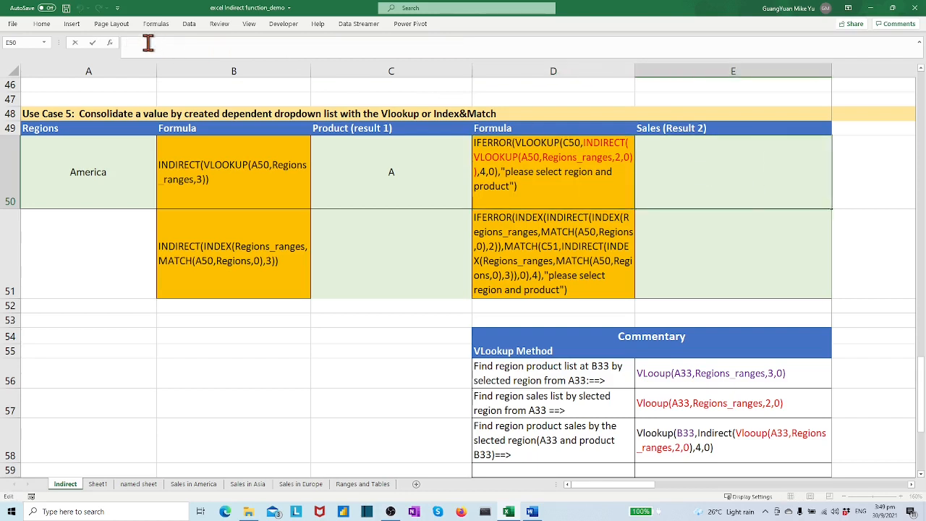
- Enter the IFERROR VLOOKUP INDIRECT formula in E50 returning 2000 and verify on Sales in America
{"action": "left_click", "coordinate": [733, 172]}
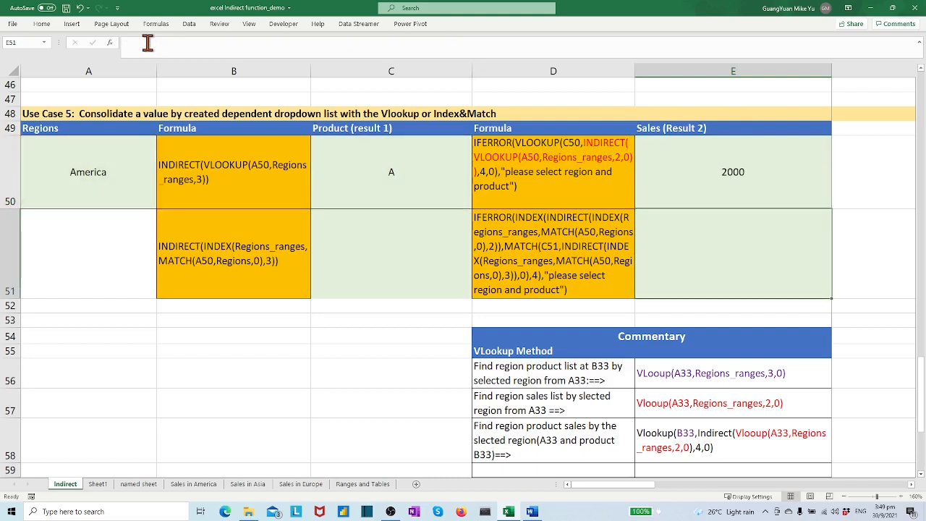
{"action": "mouse_move", "coordinate": [705, 191]}
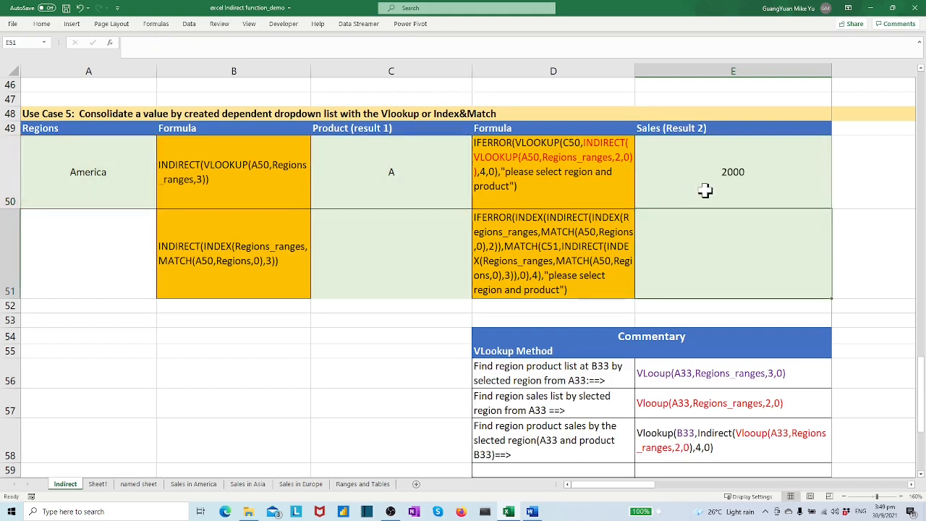
{"action": "mouse_move", "coordinate": [179, 492]}
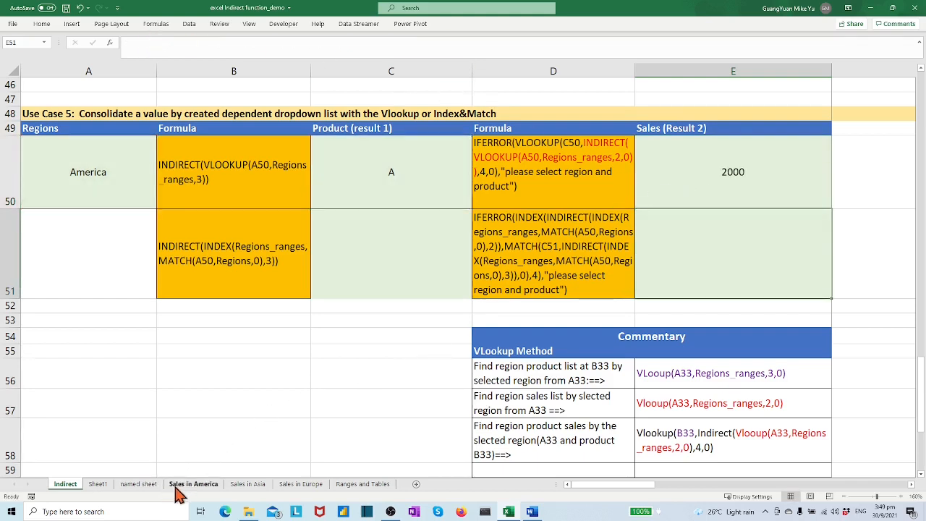
{"action": "left_click", "coordinate": [193, 483]}
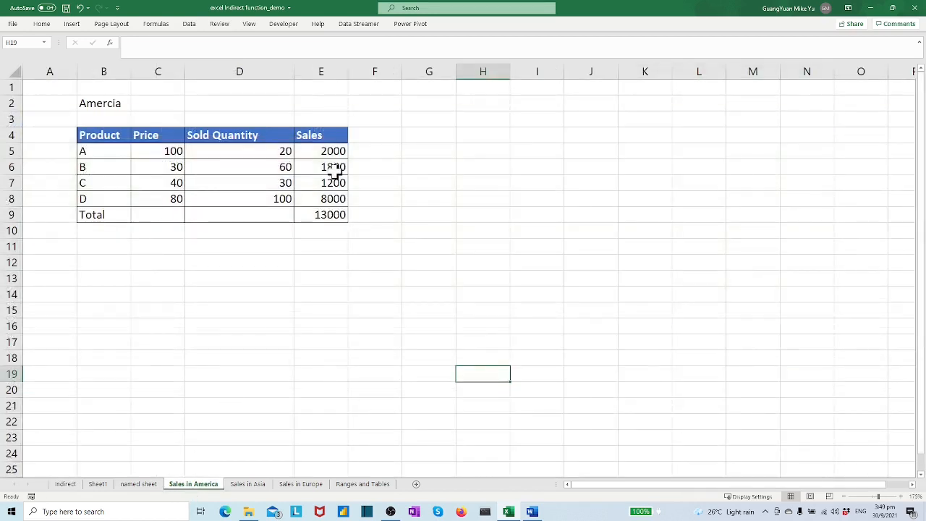
{"action": "left_click", "coordinate": [65, 484]}
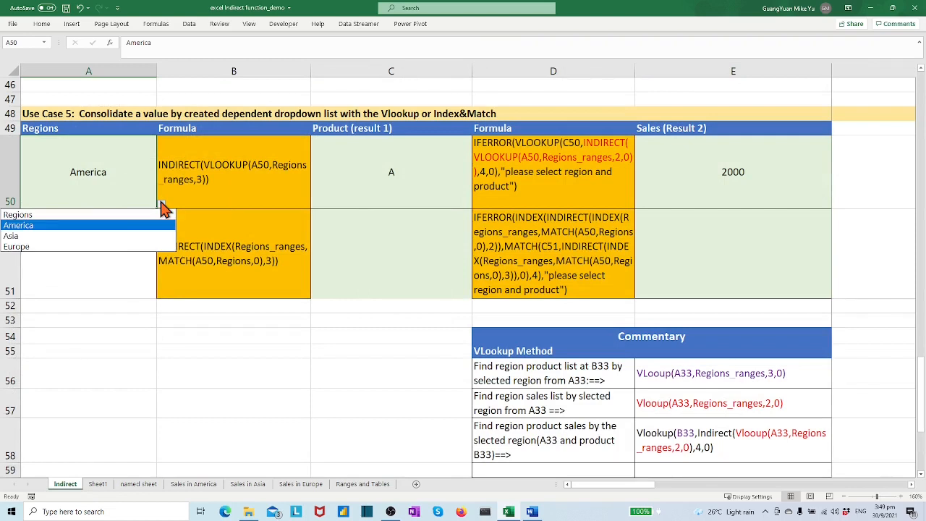
- Select Asia and product G so E50 returns 800, then verify on the Sales in Asia sheet
{"action": "left_click", "coordinate": [11, 236]}
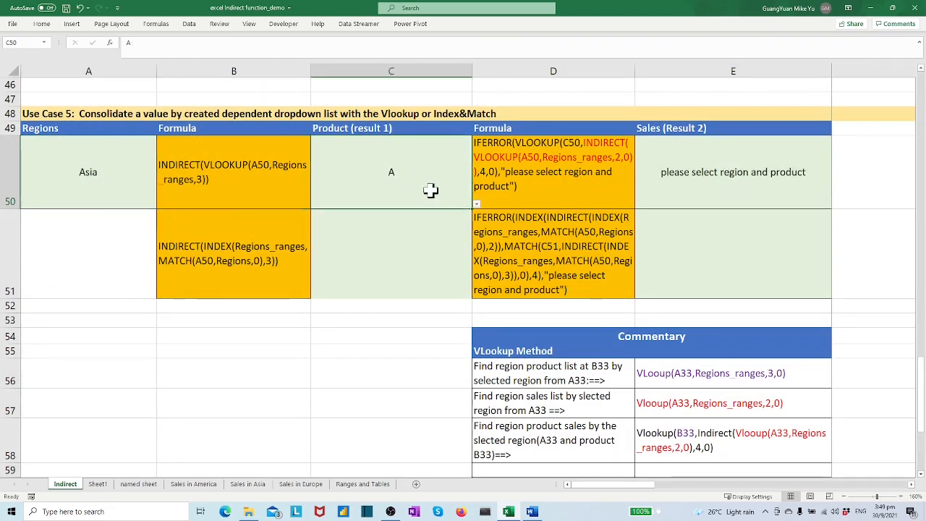
{"action": "left_click", "coordinate": [477, 203]}
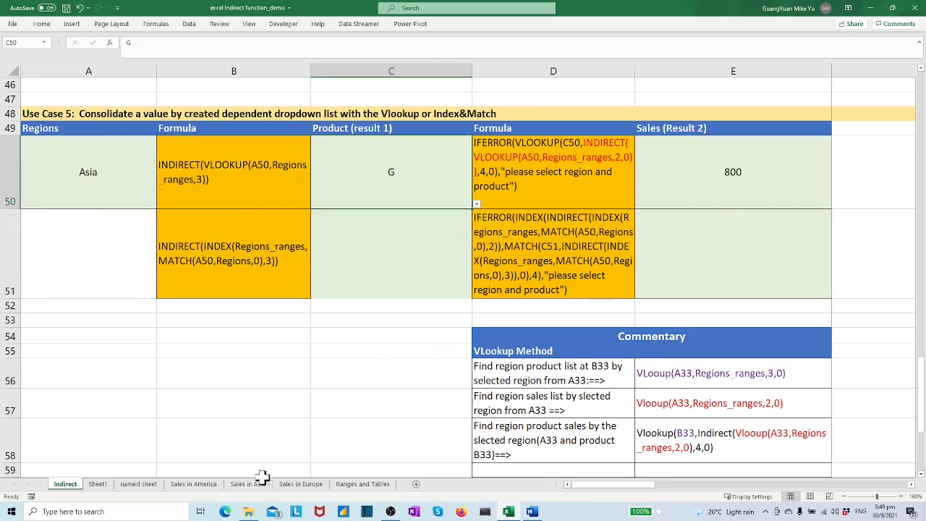
{"action": "left_click", "coordinate": [247, 484]}
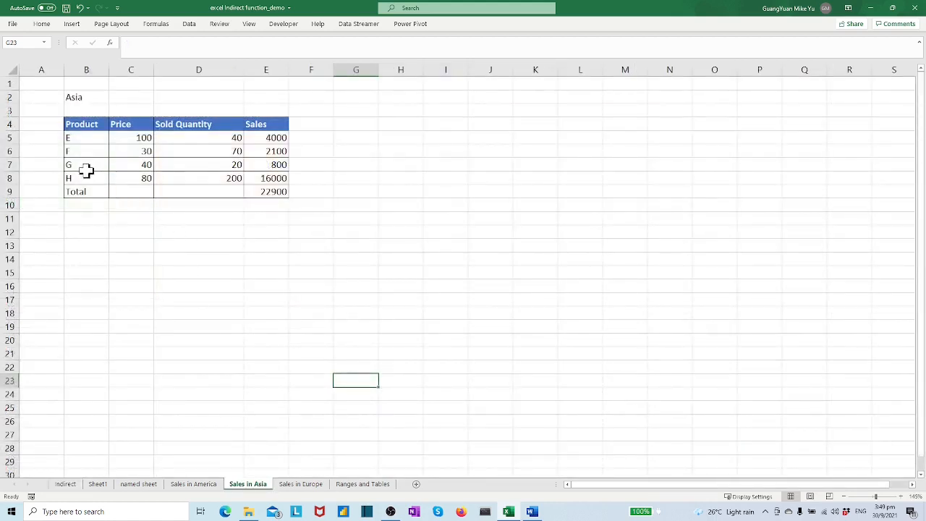